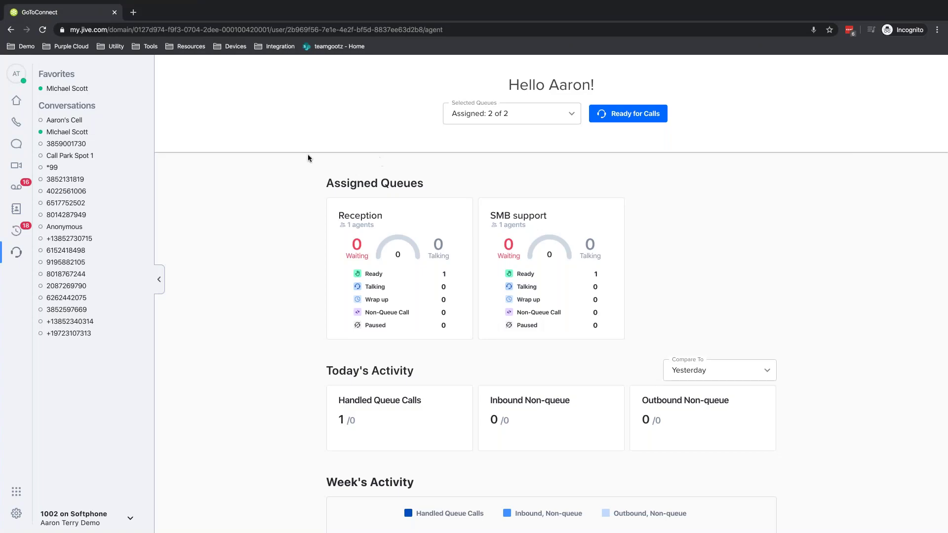
mouse_move(269, 206)
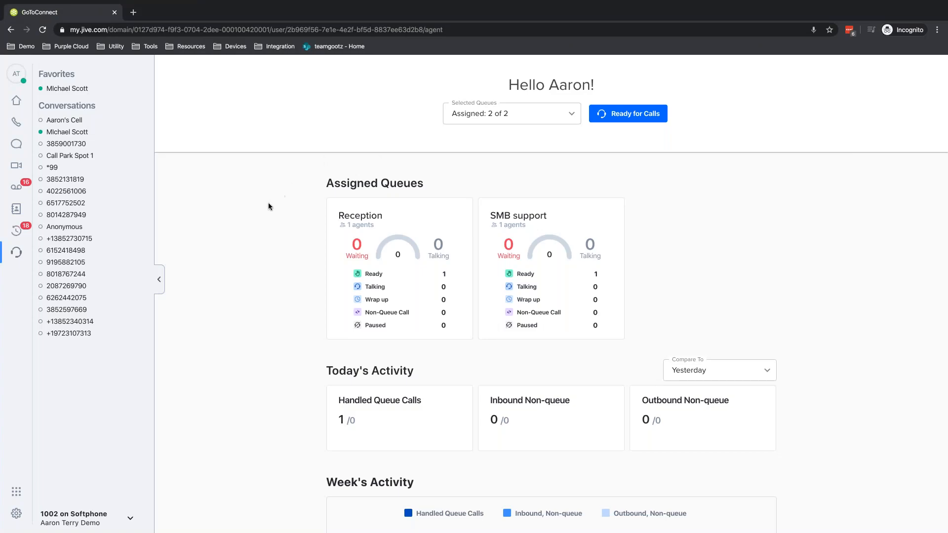
mouse_move(243, 235)
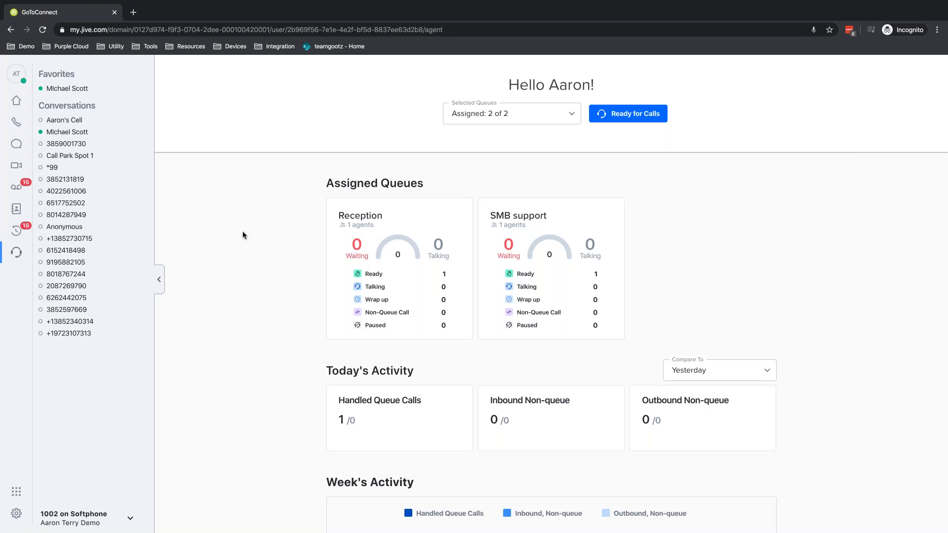
mouse_move(66, 250)
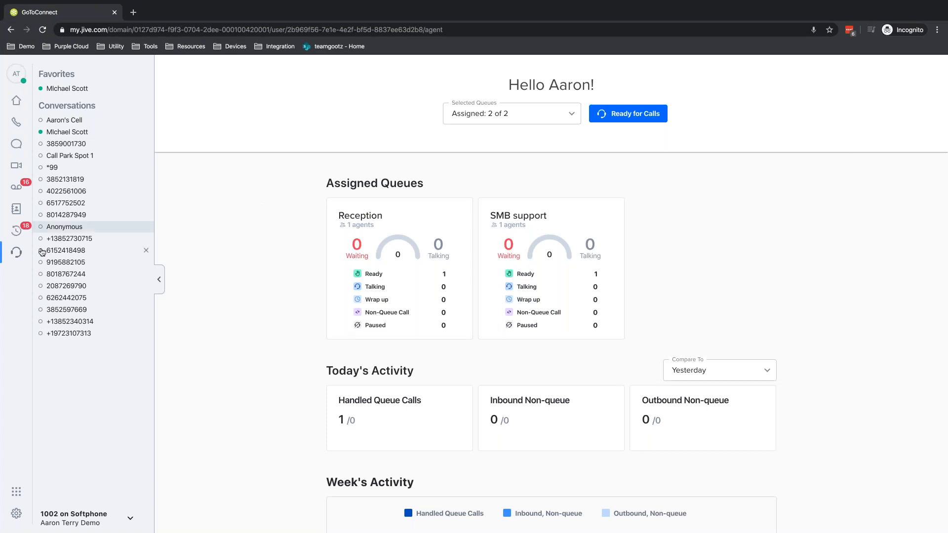
mouse_move(17, 252)
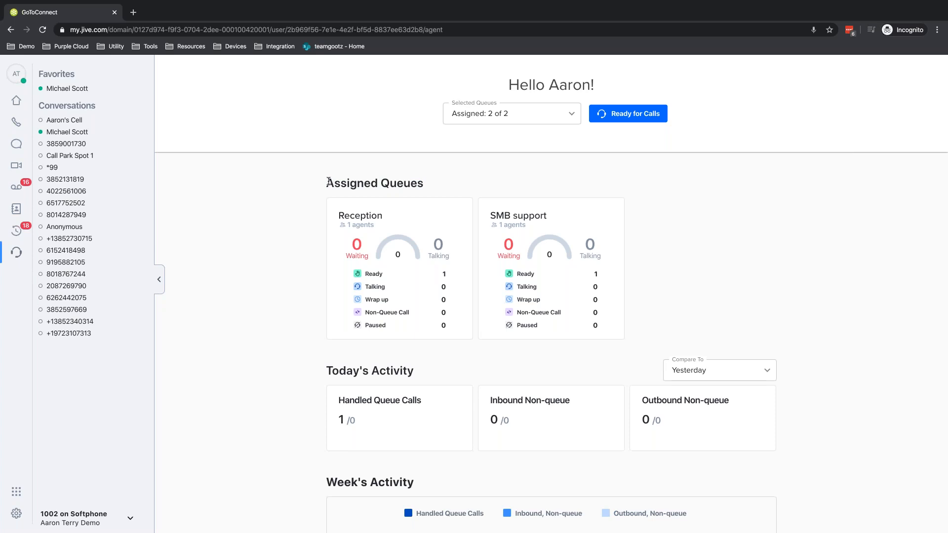
mouse_move(306, 185)
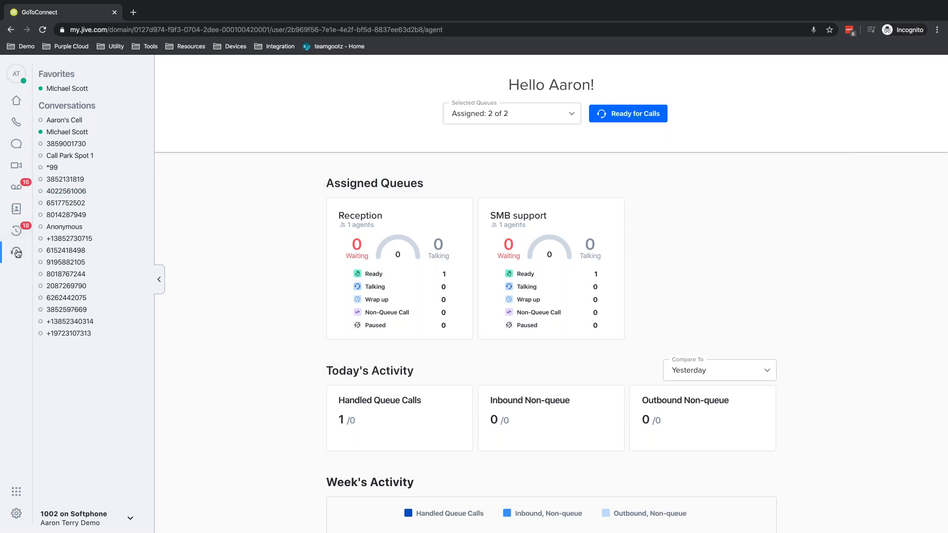
mouse_move(280, 189)
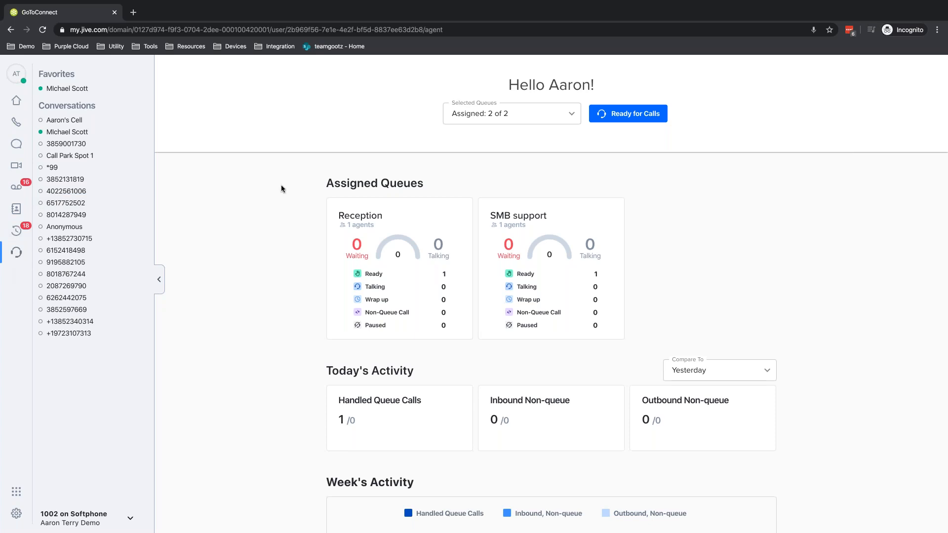
mouse_move(300, 178)
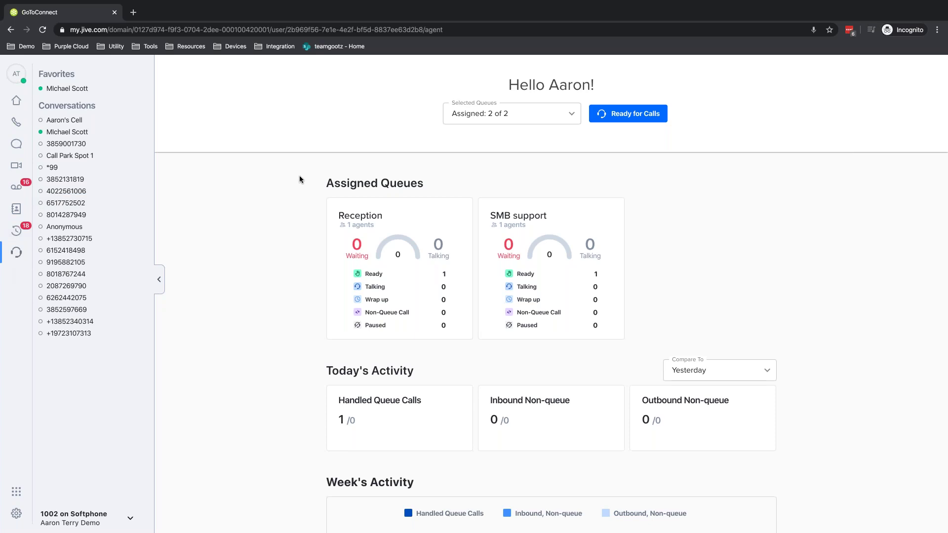
mouse_move(286, 175)
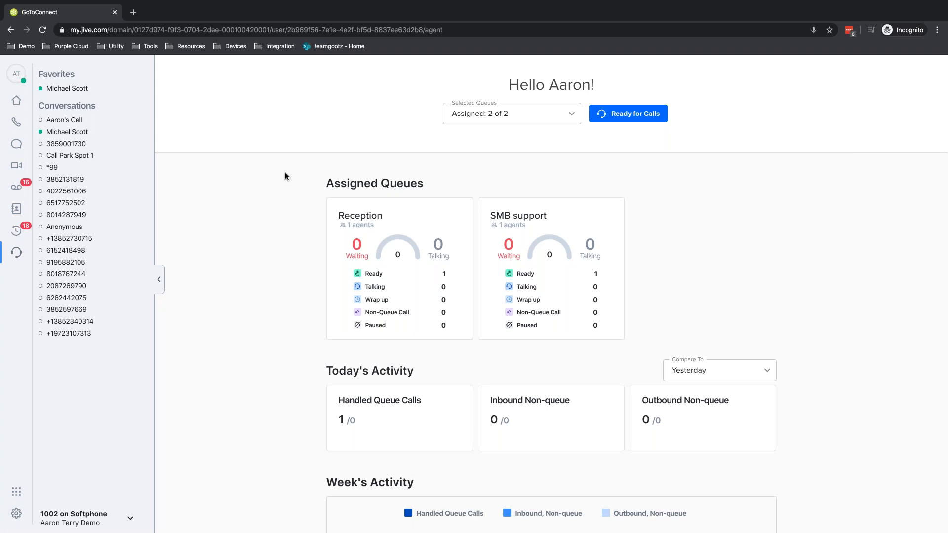
mouse_move(314, 96)
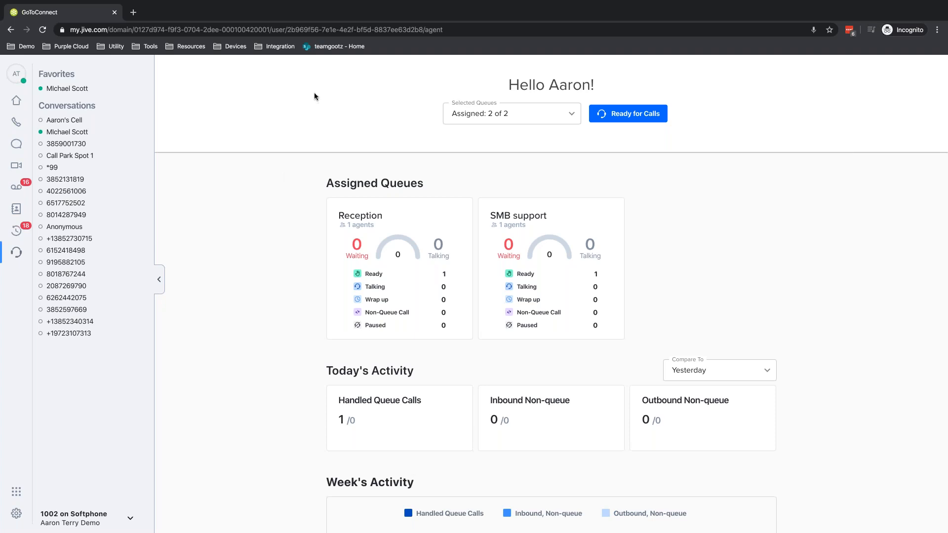
mouse_move(415, 142)
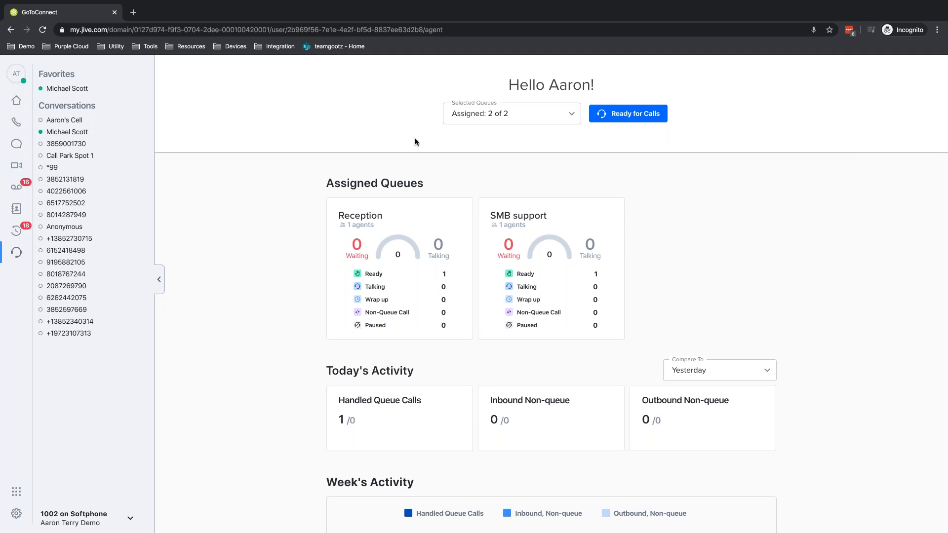
mouse_move(283, 216)
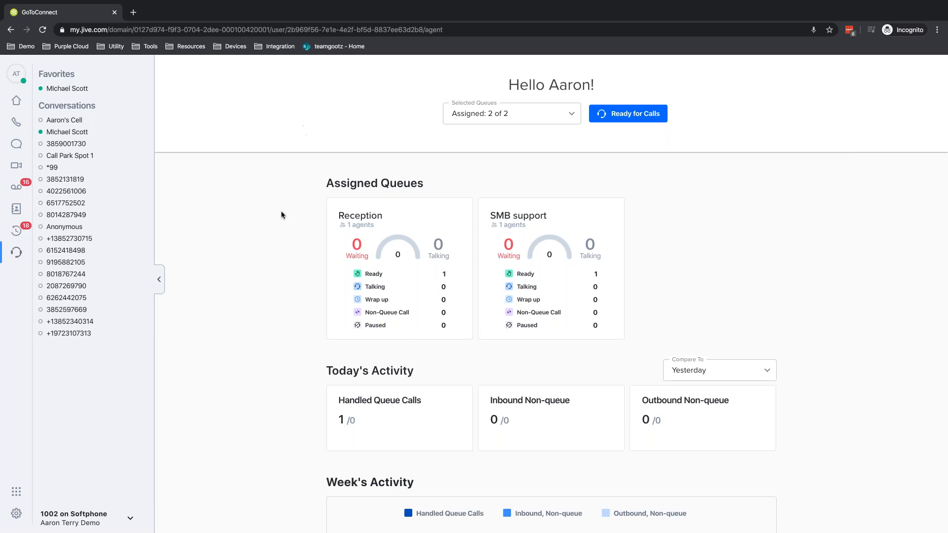
mouse_move(355, 194)
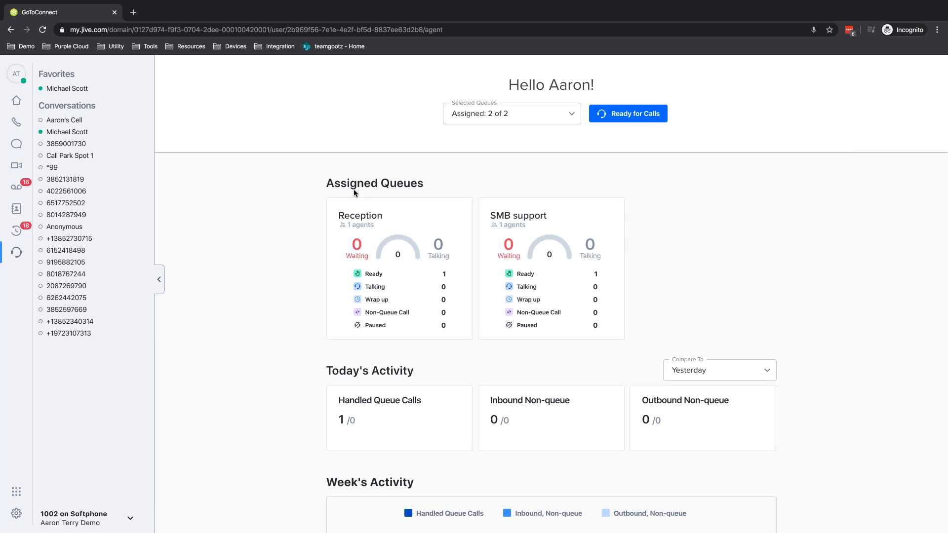
Review the agent Call Queues dashboard including the Week's Activity summary.
scroll("down", 3)
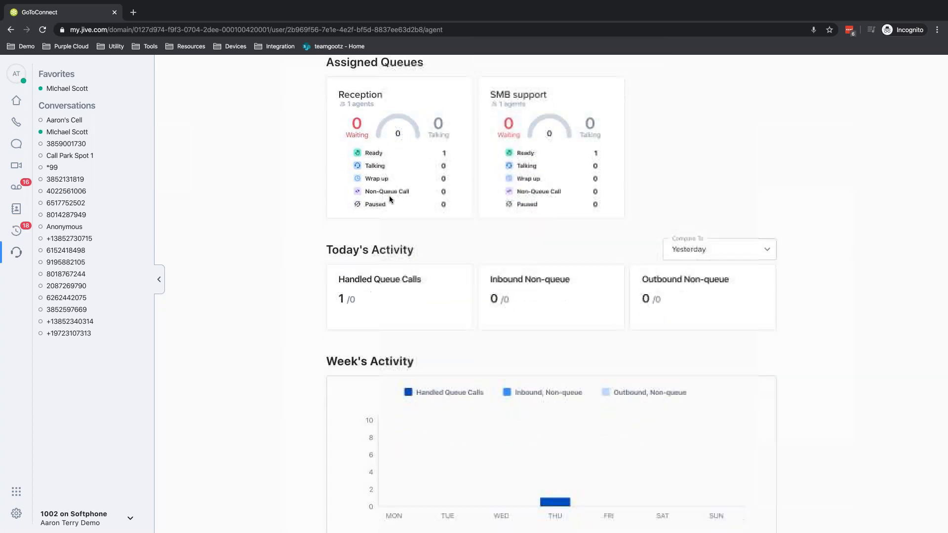
scroll("up", 3)
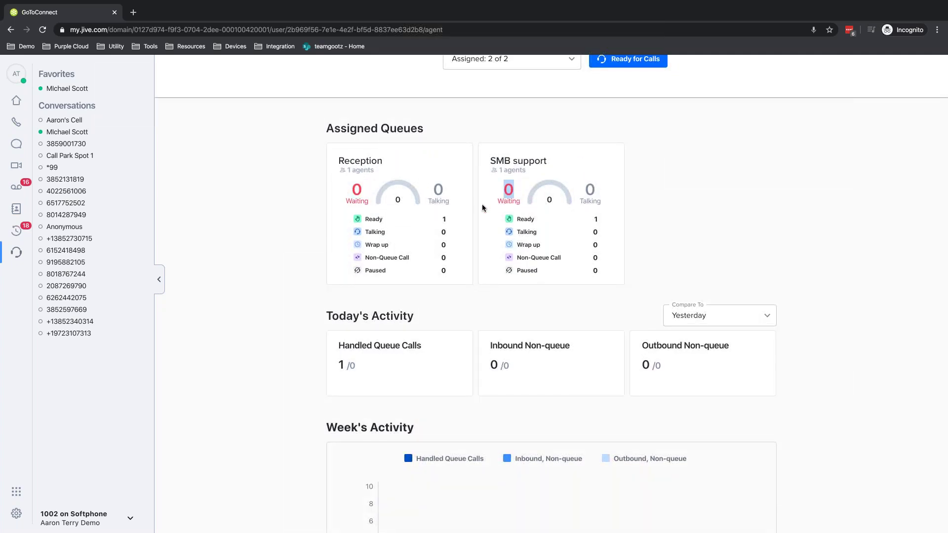
mouse_move(368, 231)
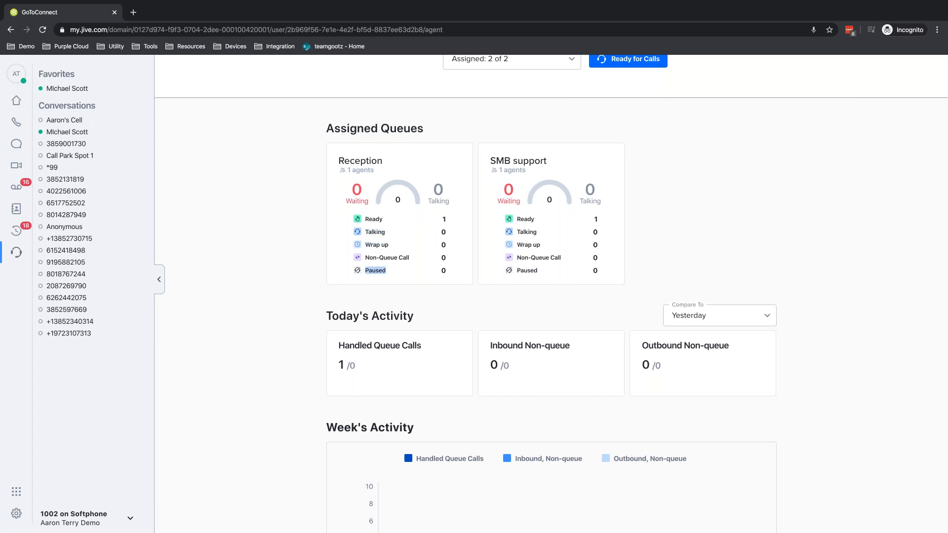
scroll("down", 3)
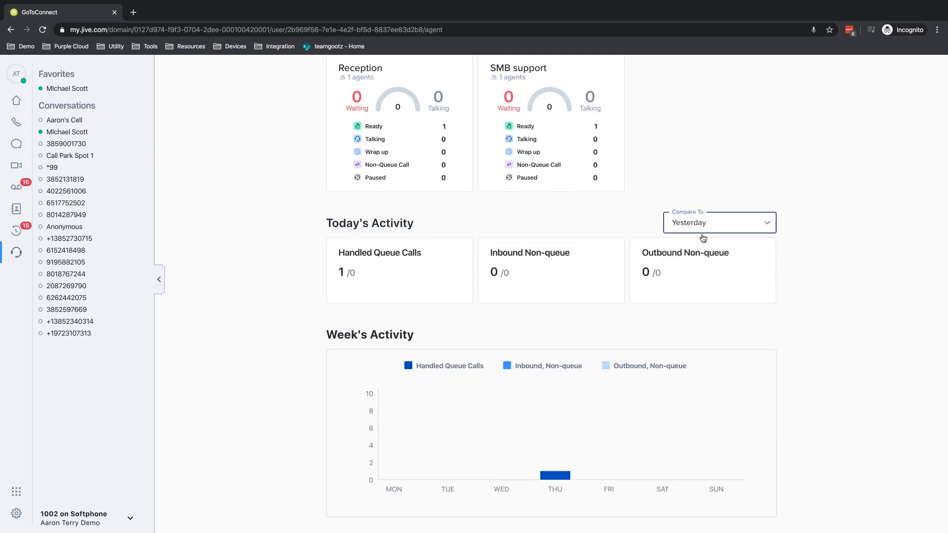
mouse_move(511, 262)
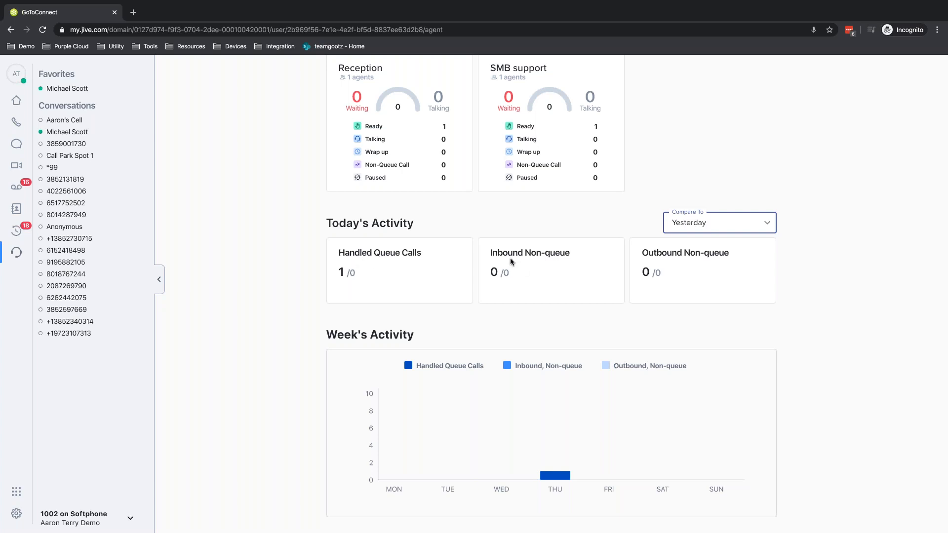
mouse_move(668, 256)
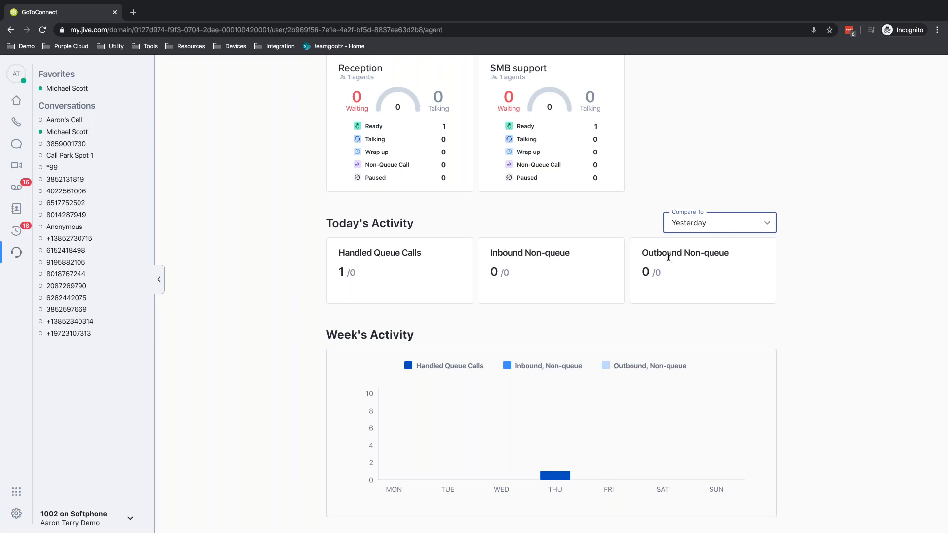
mouse_move(389, 344)
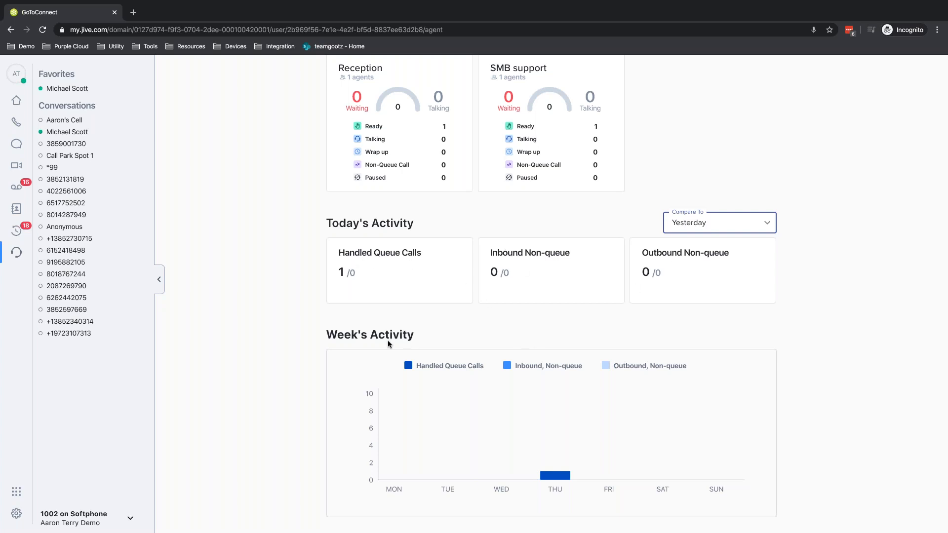
double_click(369, 335)
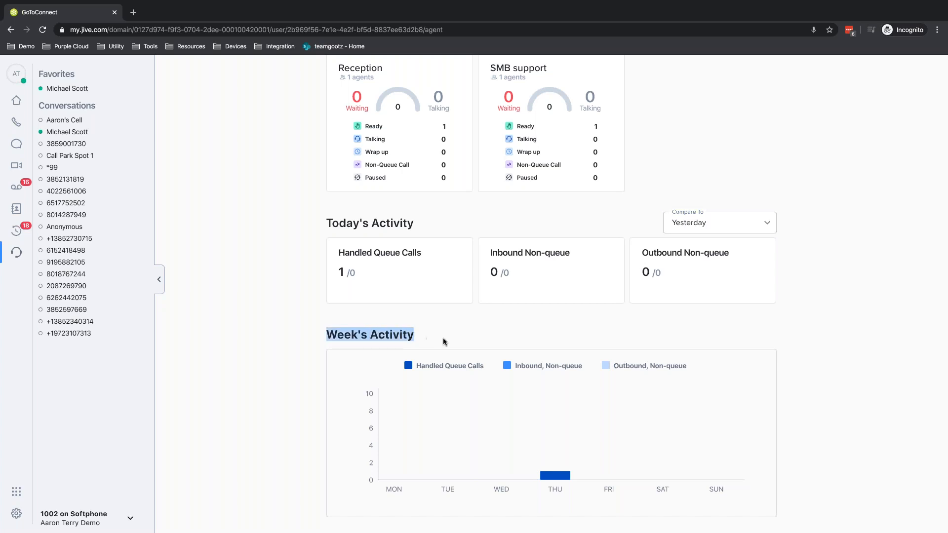
mouse_move(413, 451)
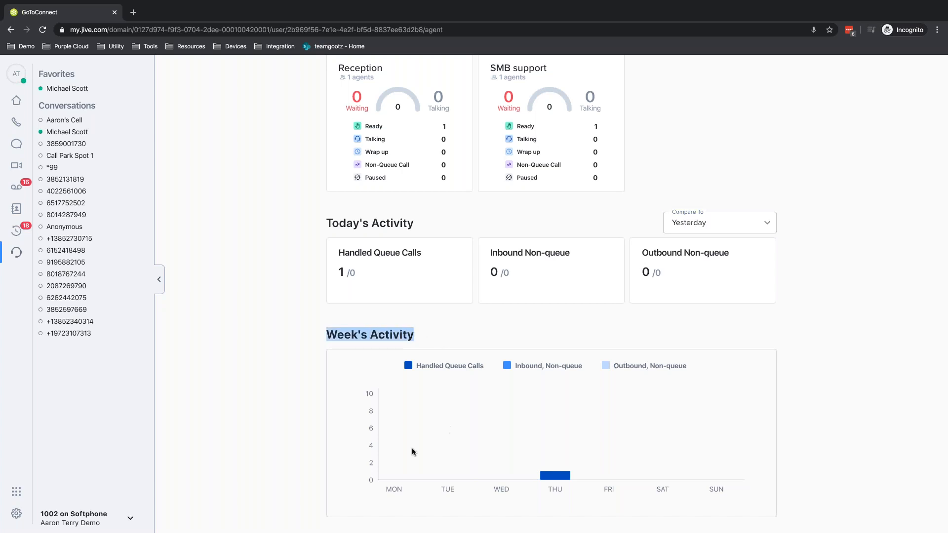
mouse_move(505, 433)
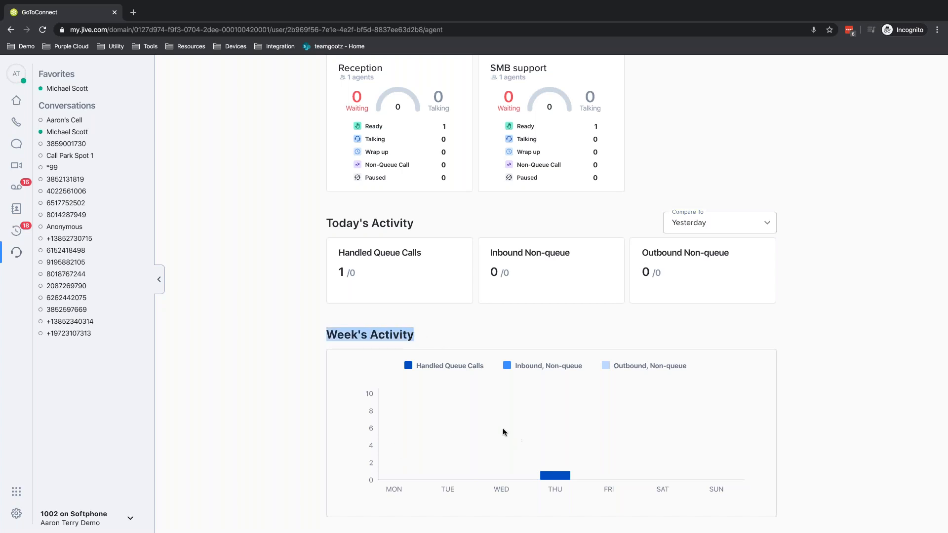
scroll("up", 3)
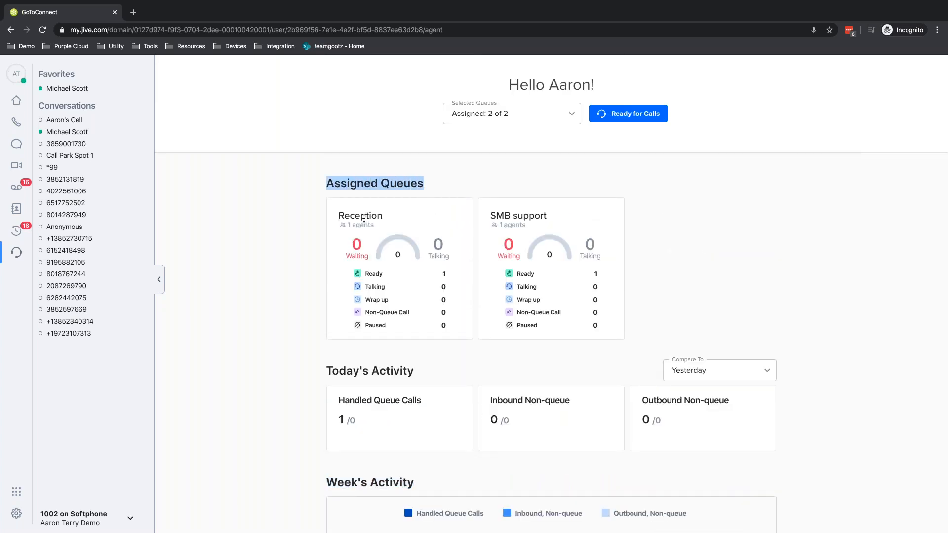
mouse_move(648, 135)
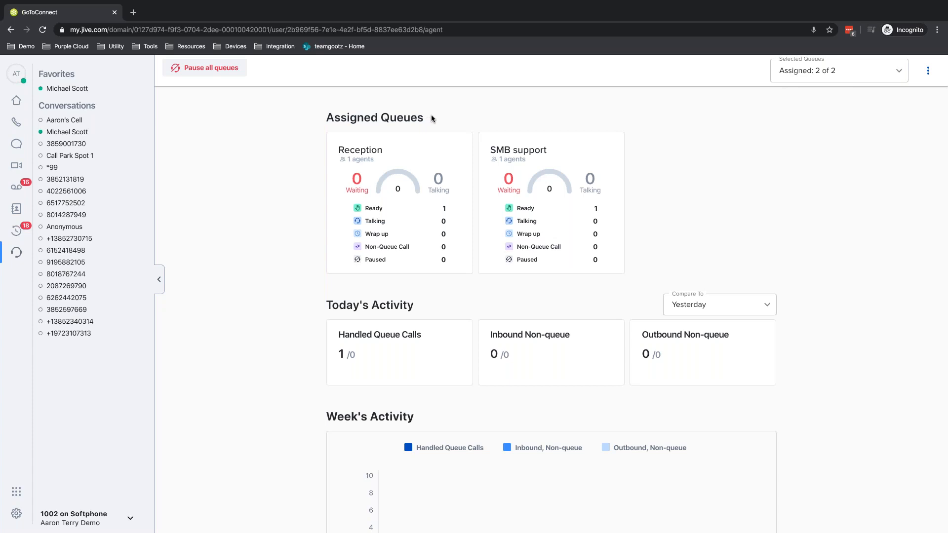
mouse_move(383, 116)
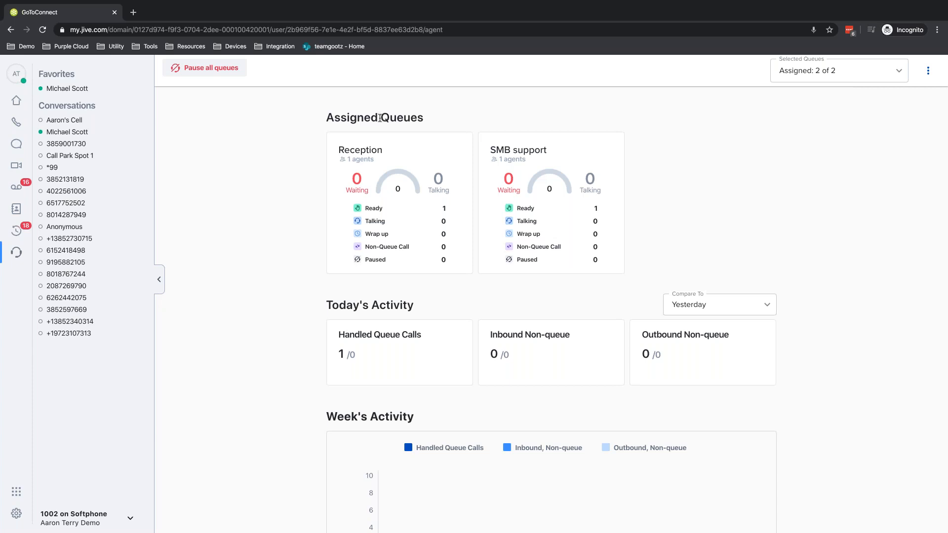
mouse_move(207, 68)
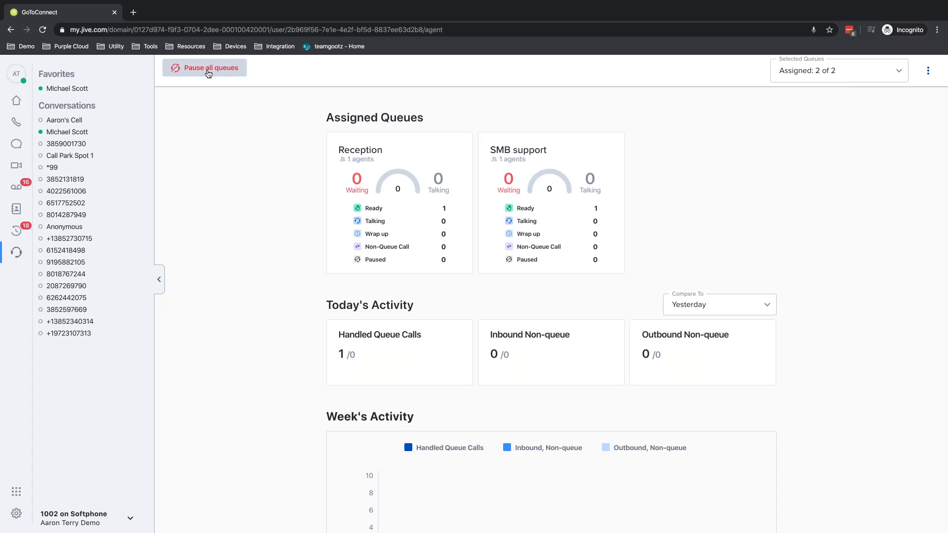
Pause queue calls, become available again, then answer the incoming SMB support call from Aaron's Cell.
left_click(204, 67)
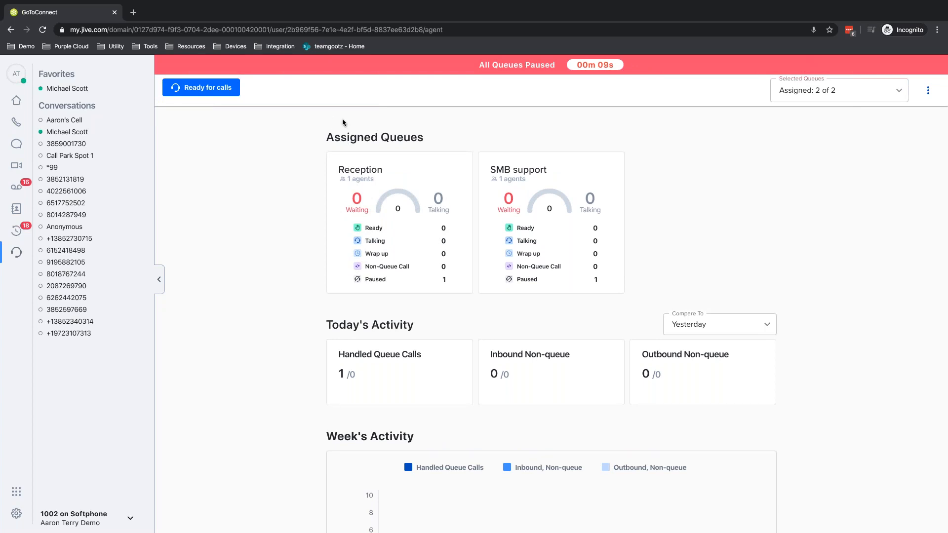
mouse_move(304, 113)
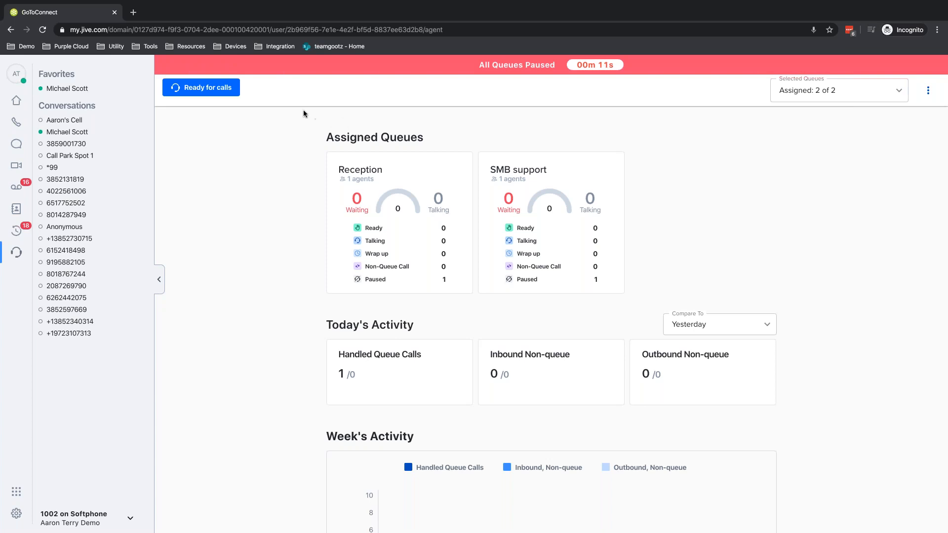
left_click(200, 87)
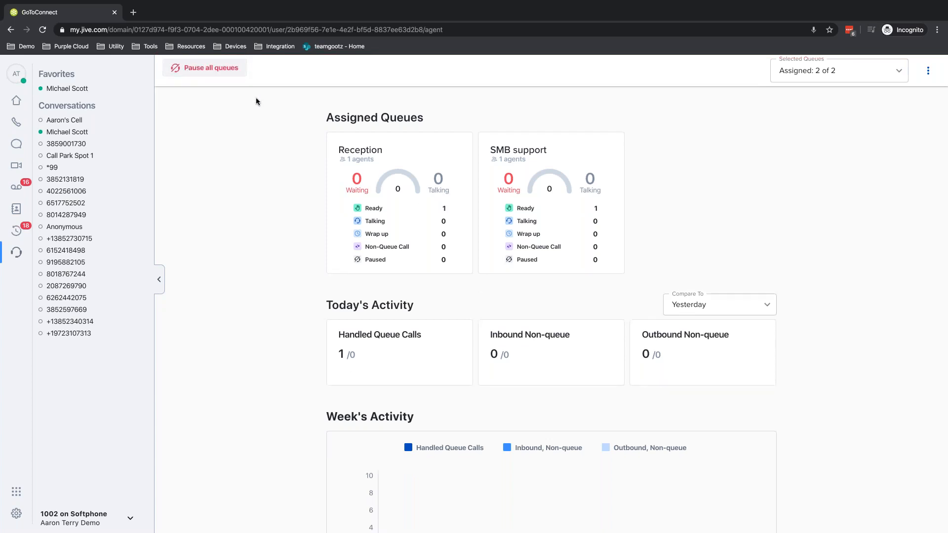
mouse_move(359, 109)
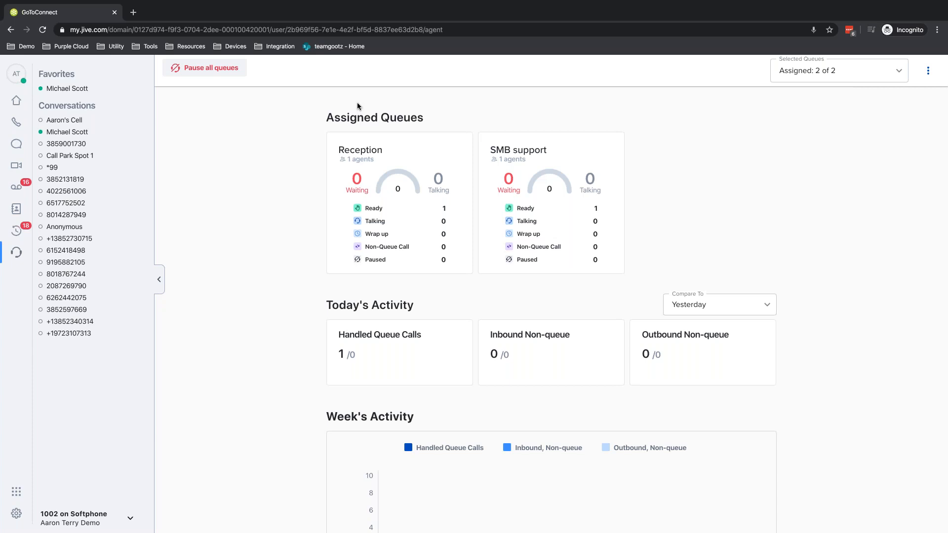
mouse_move(394, 107)
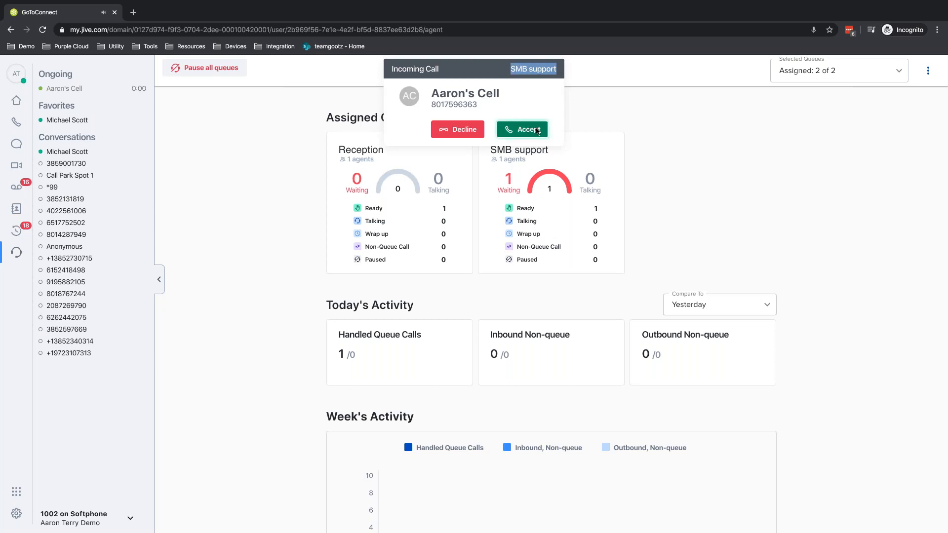
left_click(521, 130)
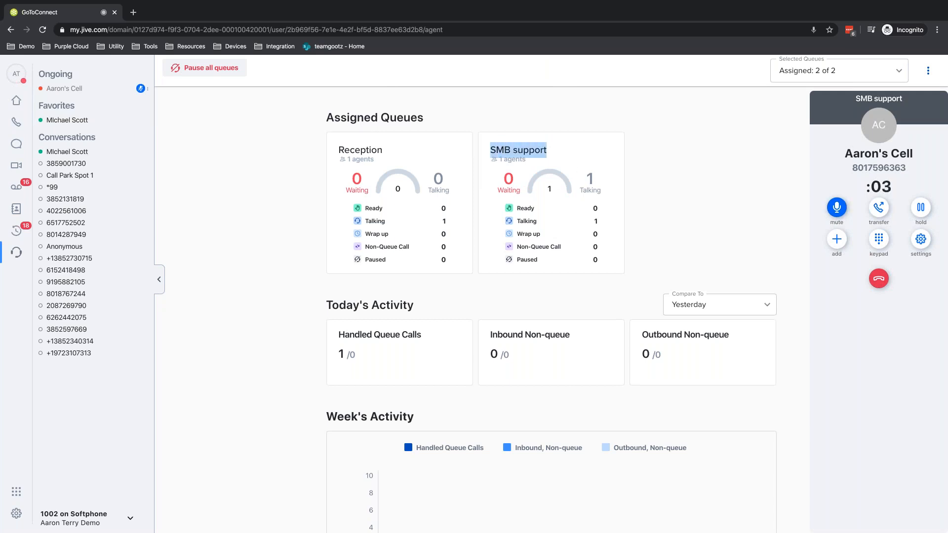
mouse_move(700, 161)
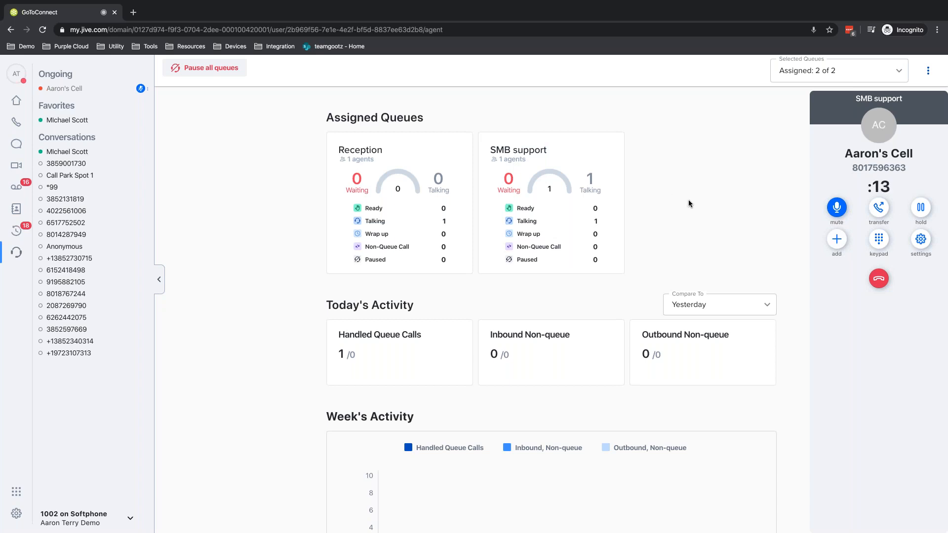
mouse_move(17, 144)
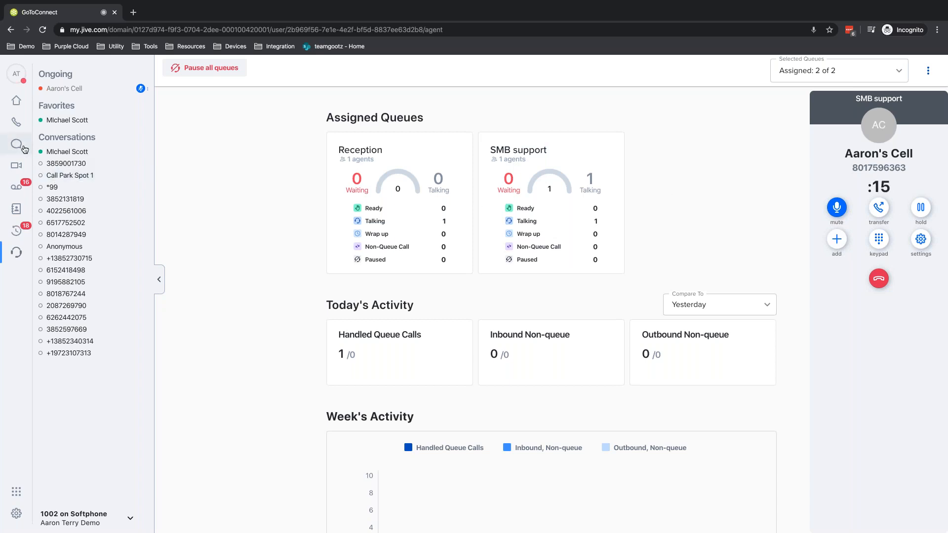
Draft a text to Michael reading 'can you take an escalation' while on the call.
left_click(17, 144)
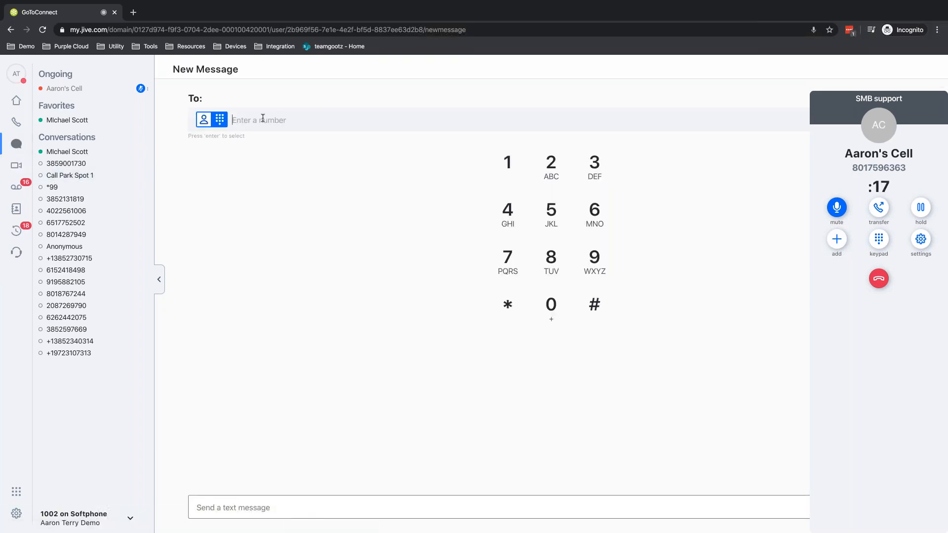
type("micha")
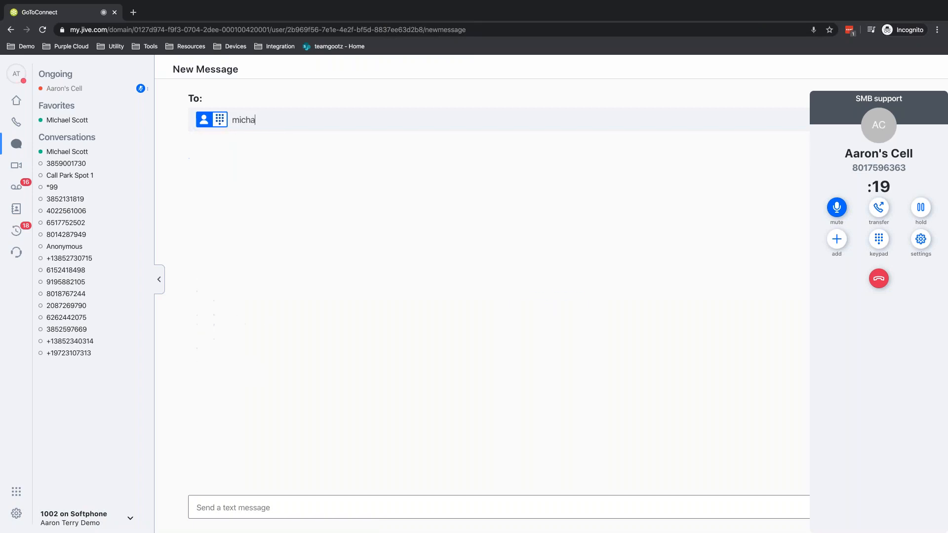
left_click(66, 119)
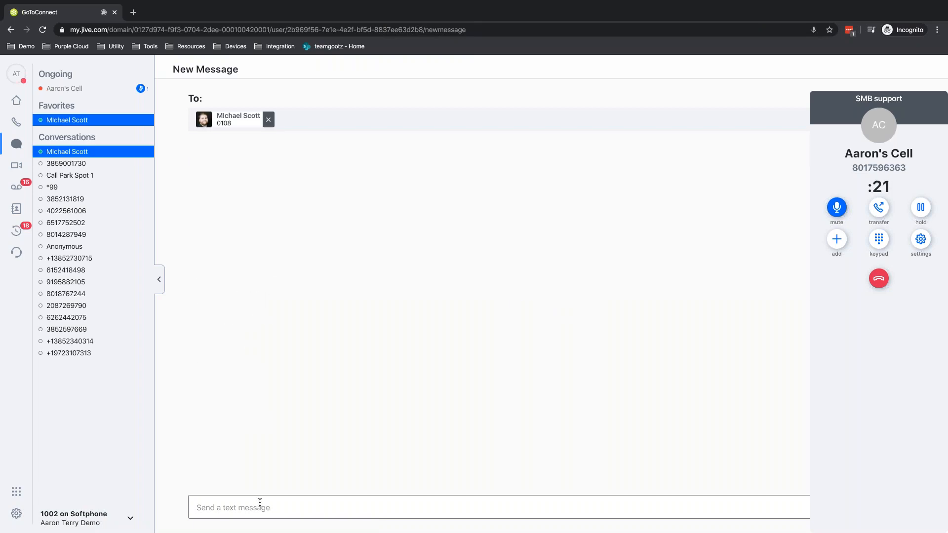
type("can you a")
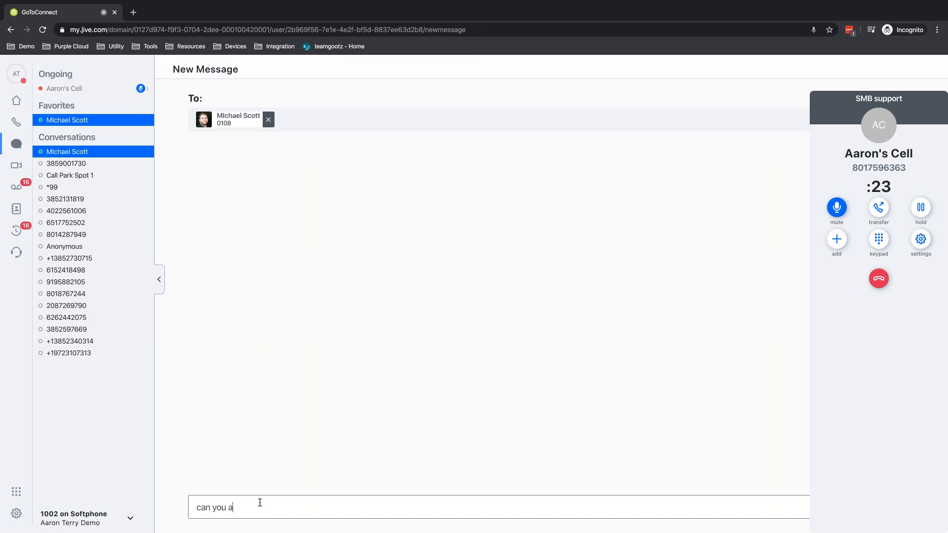
type("take an")
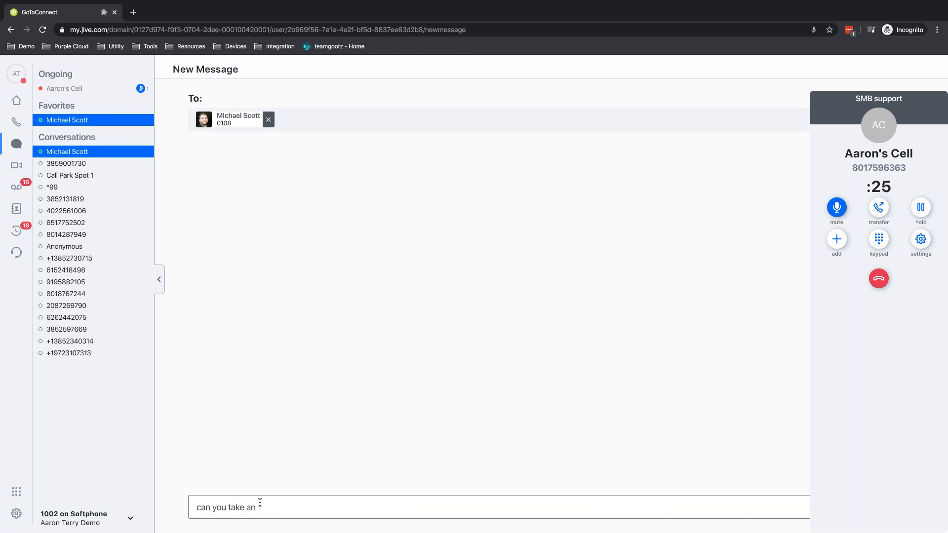
type("escalation")
left_click(498, 120)
type("michae")
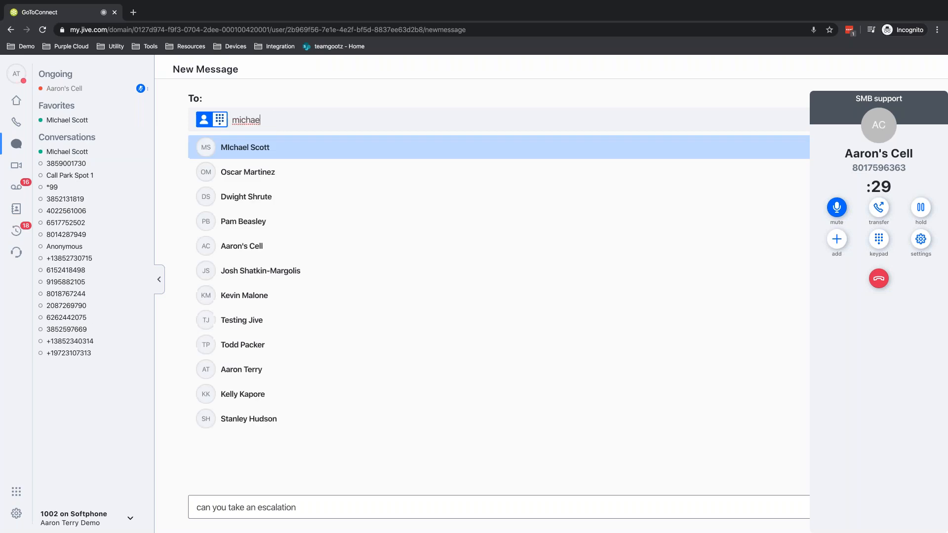
Review the add-to-call choice by searching for Michael, then dismiss it.
left_click(836, 238)
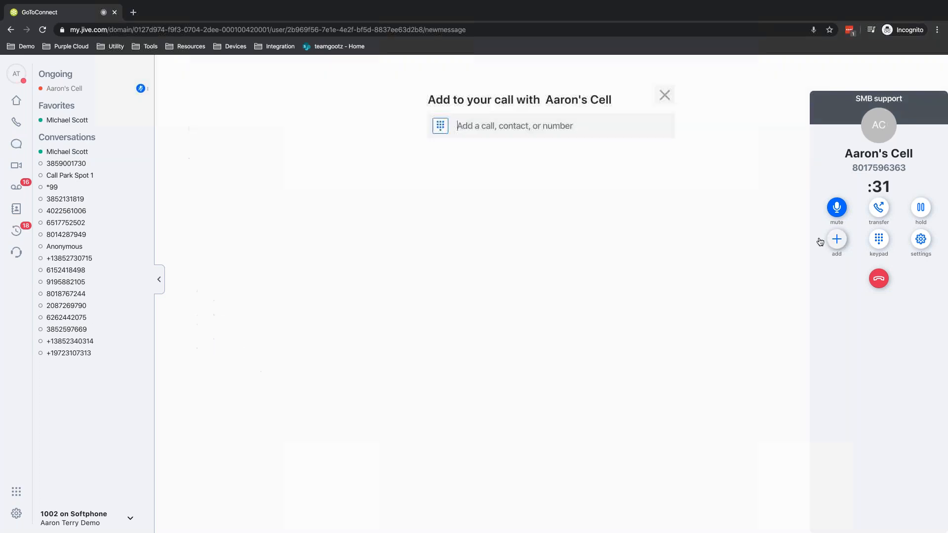
type("michael")
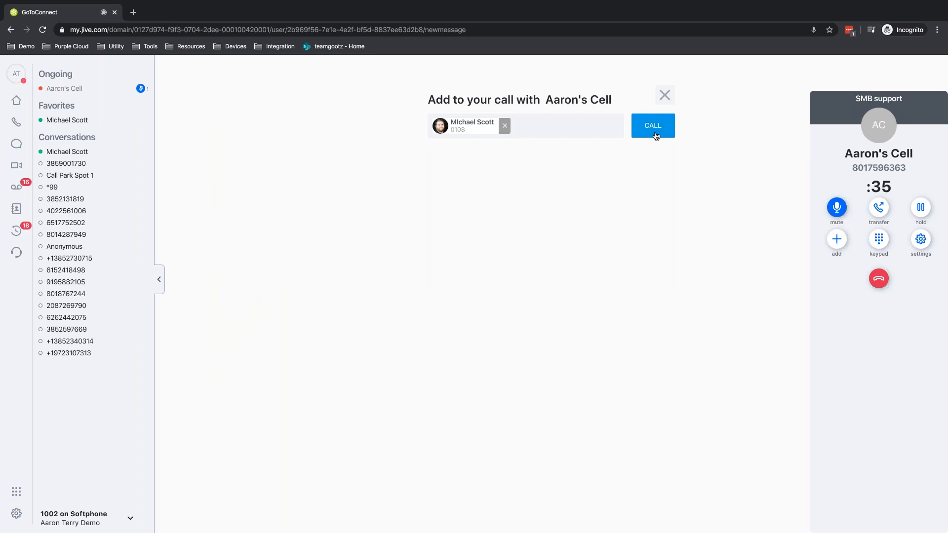
left_click(664, 95)
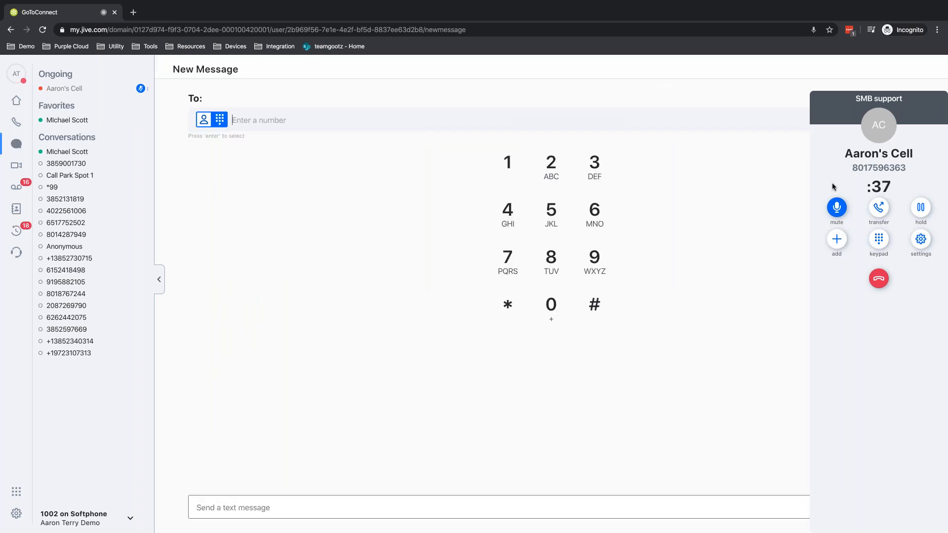
Review Direct/Warm/Voicemail transfer options for Michael without transferring, then return to the queue dashboard.
left_click(878, 207)
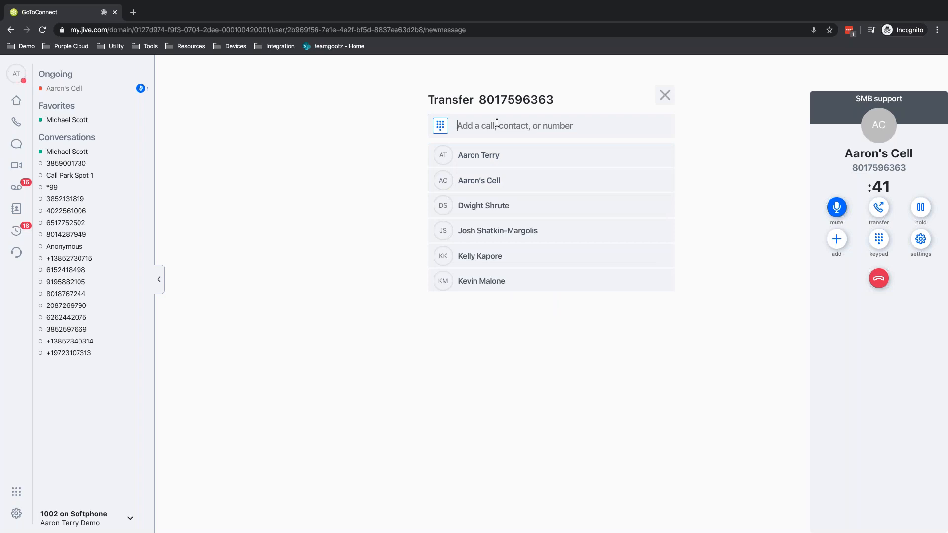
type("micha")
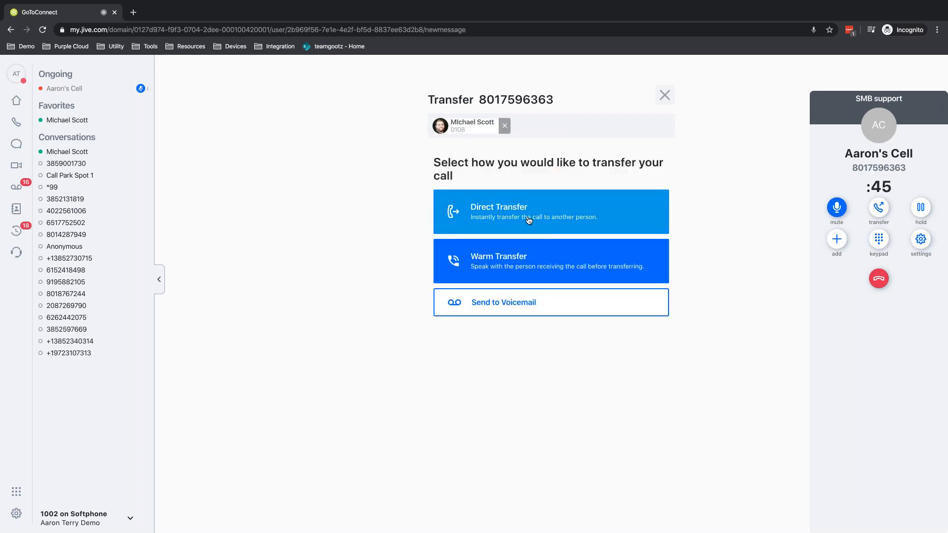
mouse_move(528, 309)
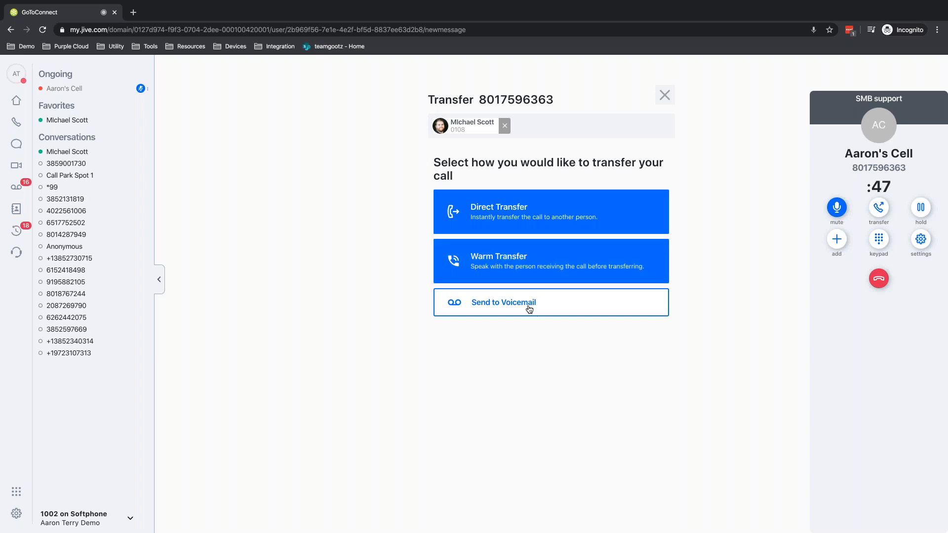
mouse_move(654, 102)
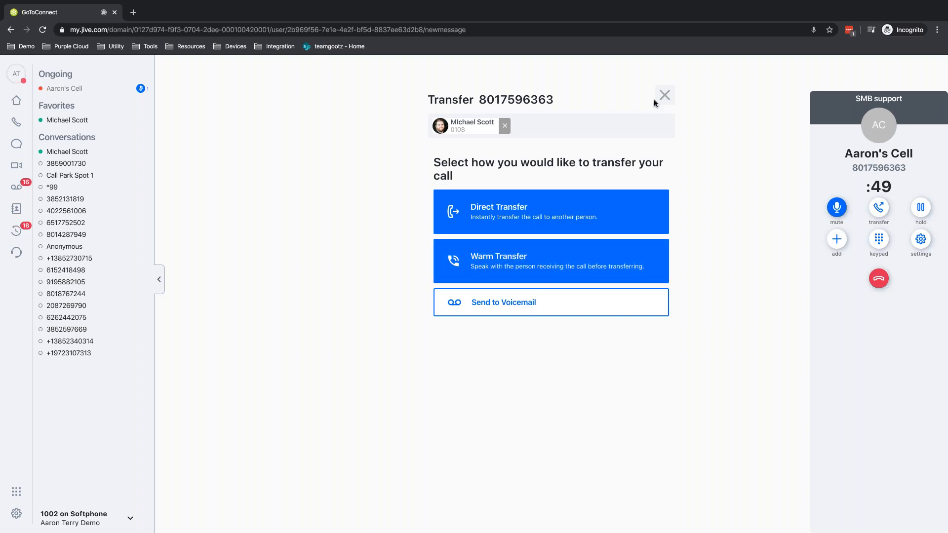
left_click(663, 95)
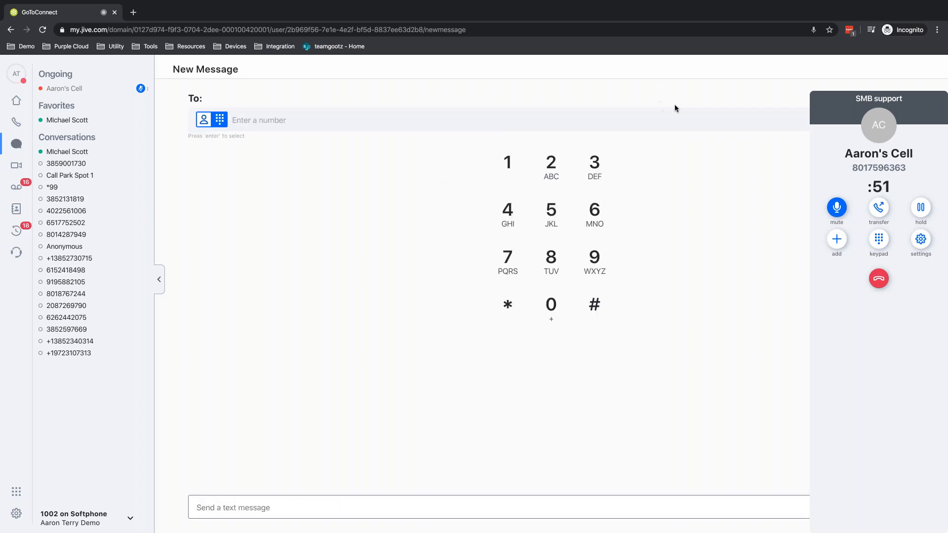
left_click(65, 88)
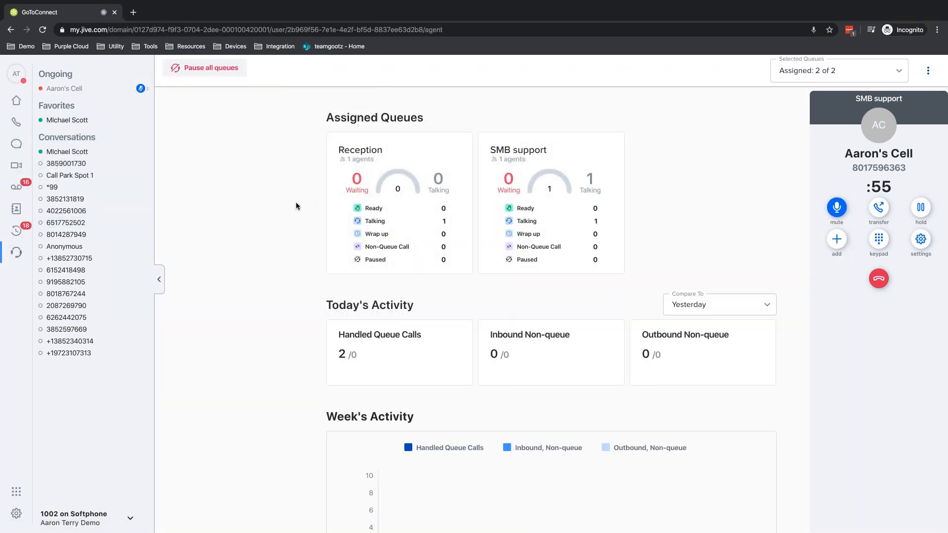
mouse_move(459, 180)
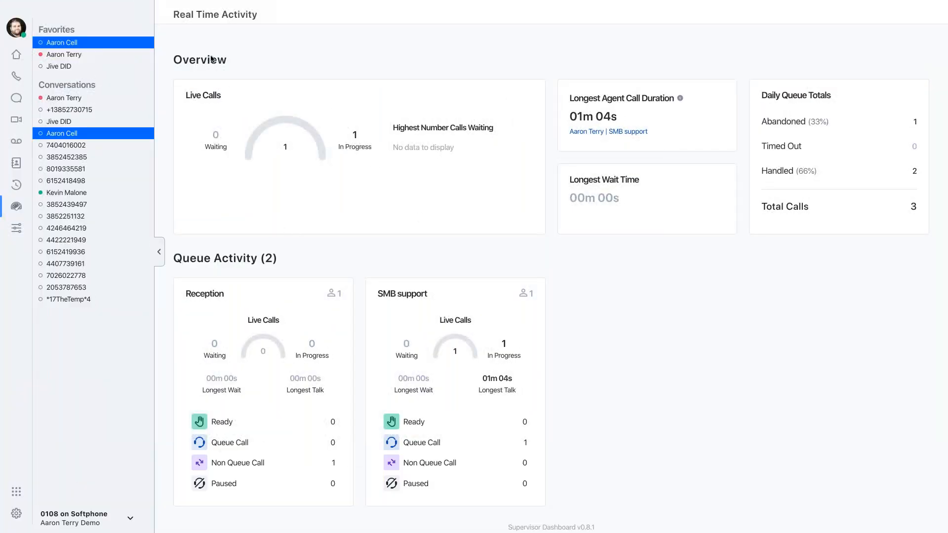
mouse_move(263, 22)
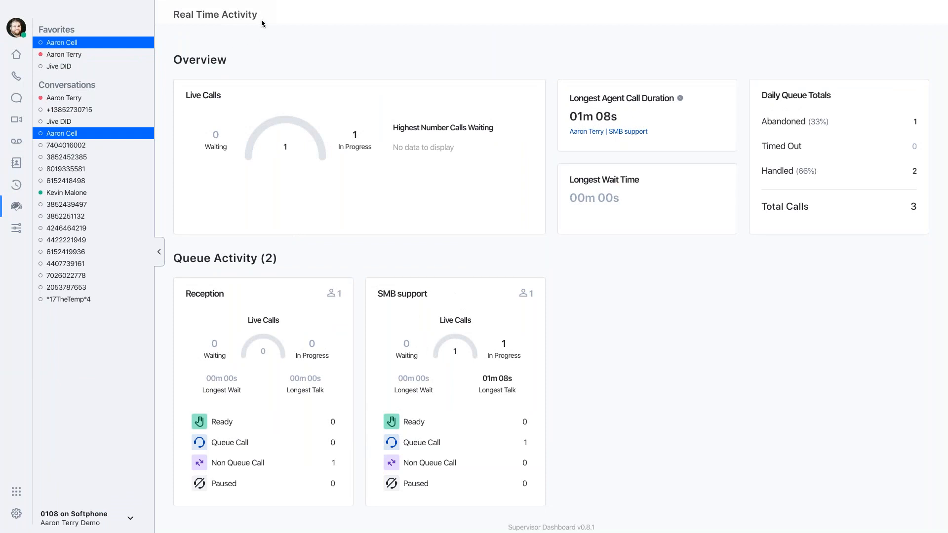
mouse_move(219, 110)
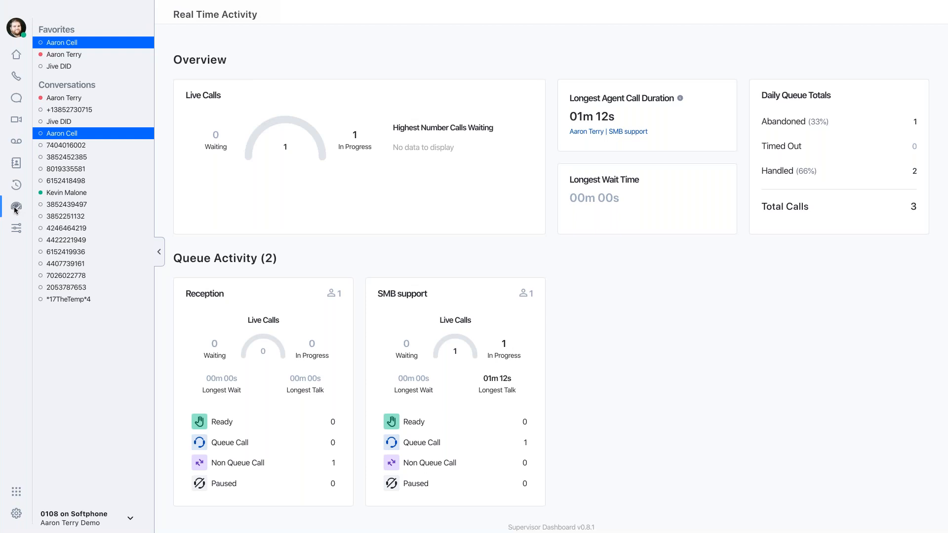
mouse_move(17, 235)
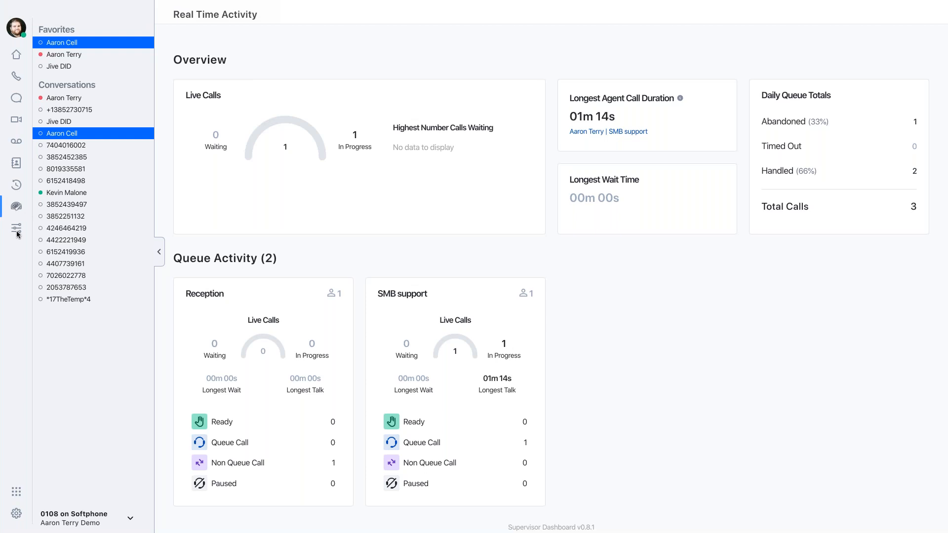
mouse_move(17, 206)
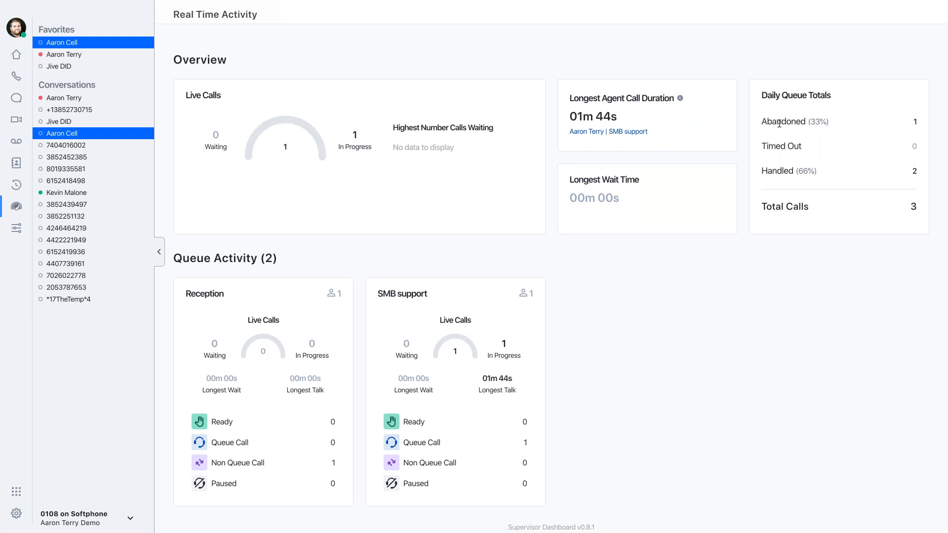
mouse_move(659, 249)
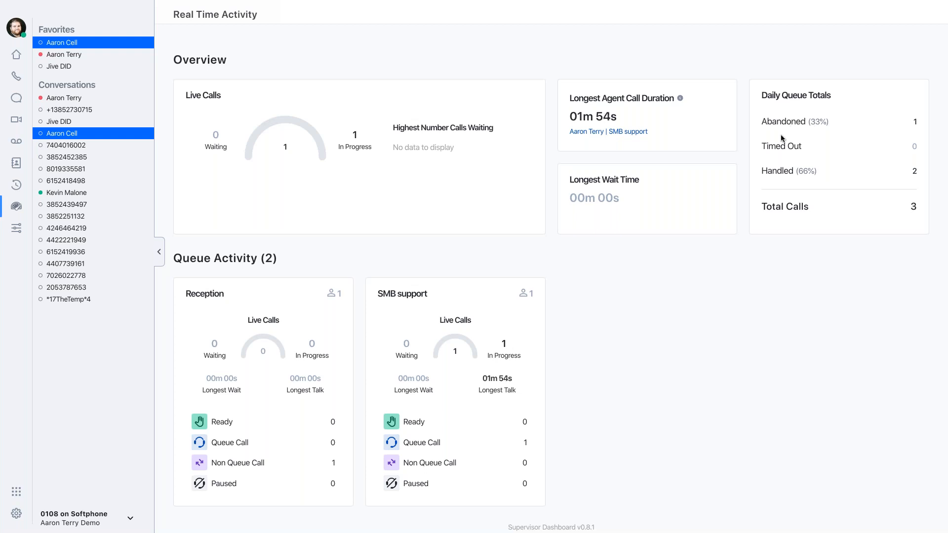
mouse_move(665, 230)
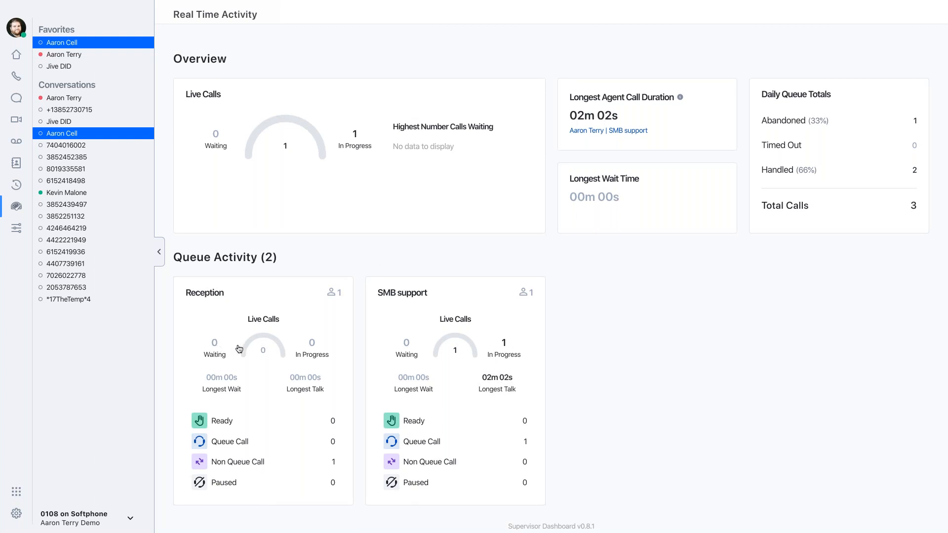
mouse_move(416, 365)
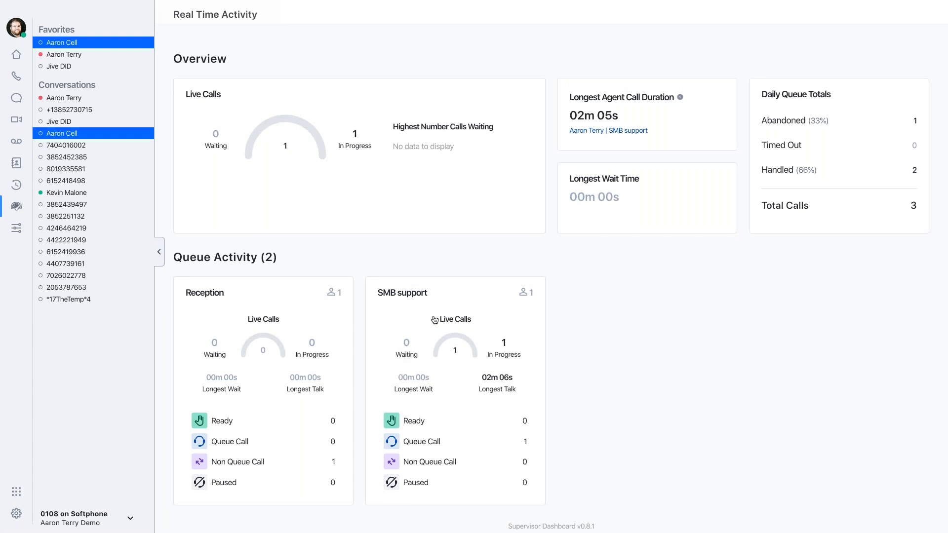
left_click(401, 292)
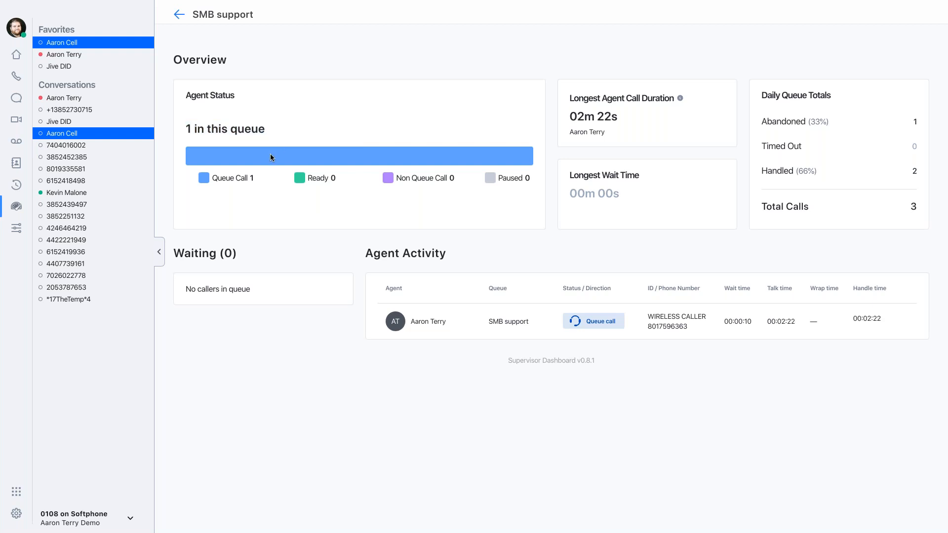
mouse_move(272, 156)
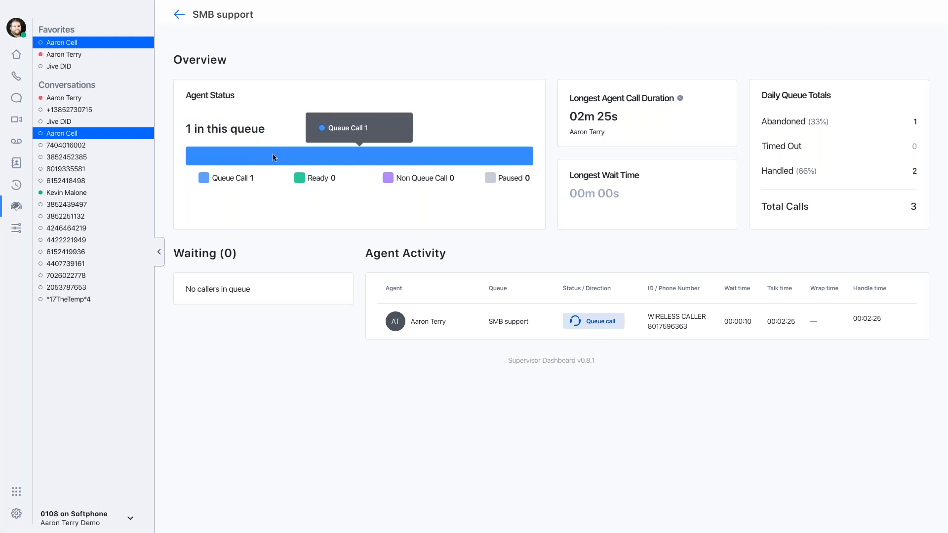
mouse_move(263, 171)
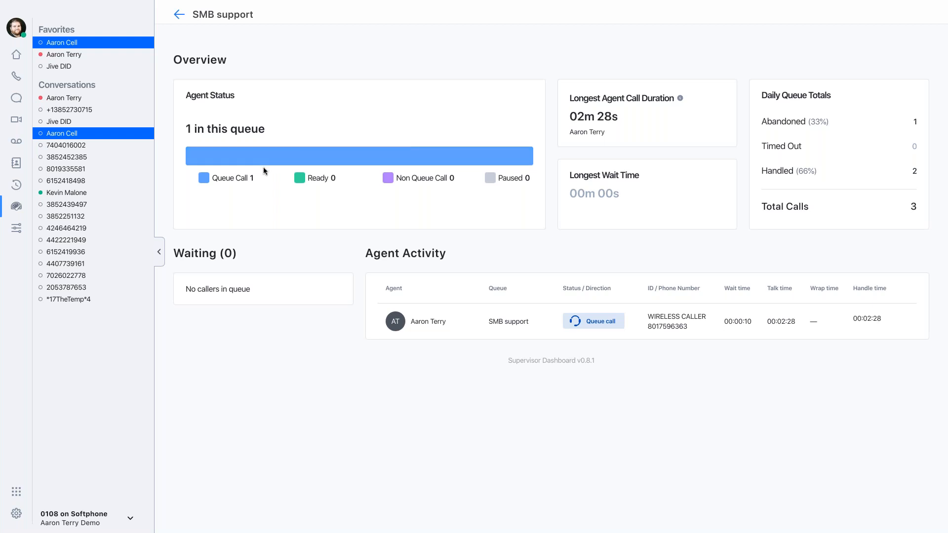
mouse_move(360, 156)
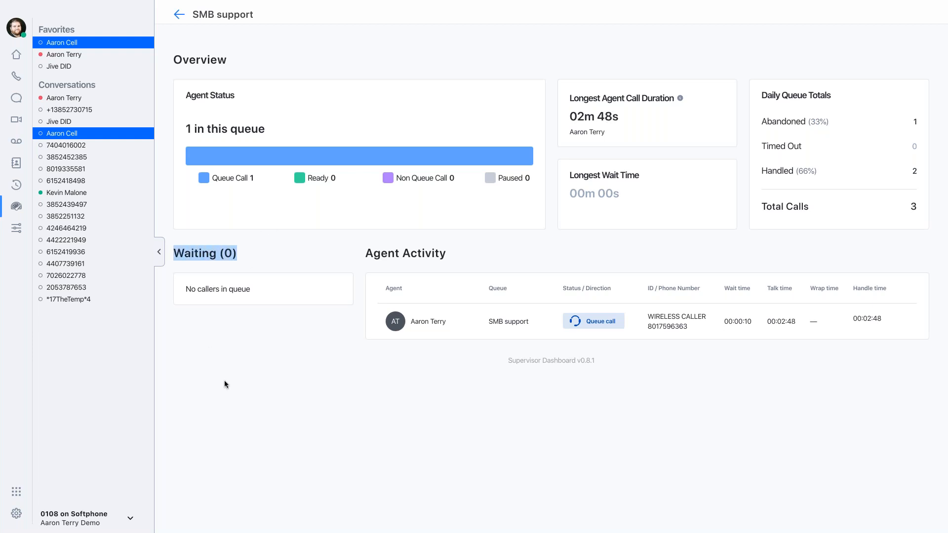
mouse_move(235, 437)
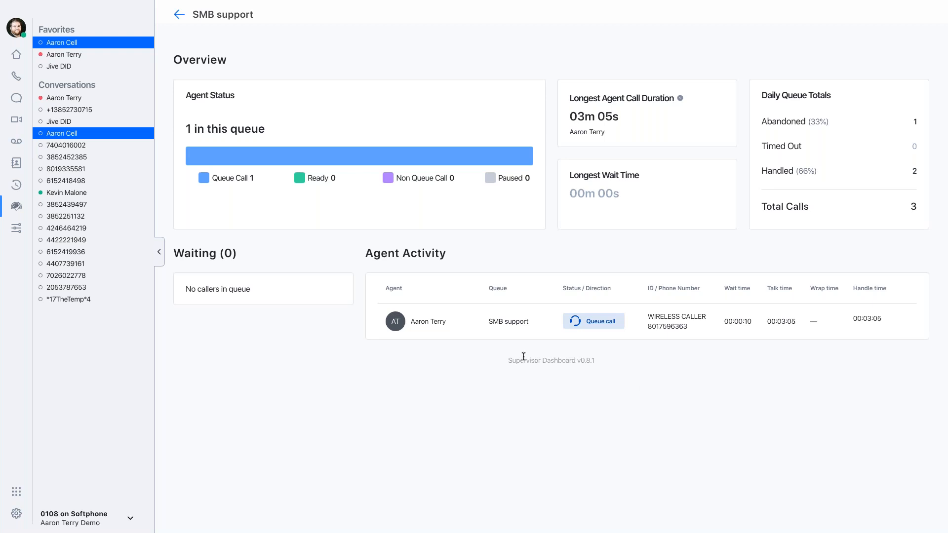
mouse_move(633, 357)
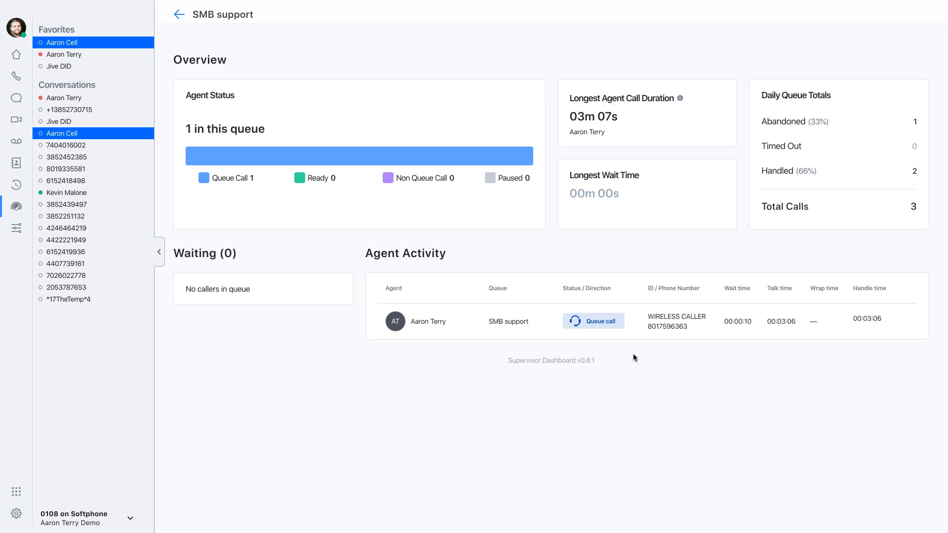
mouse_move(739, 358)
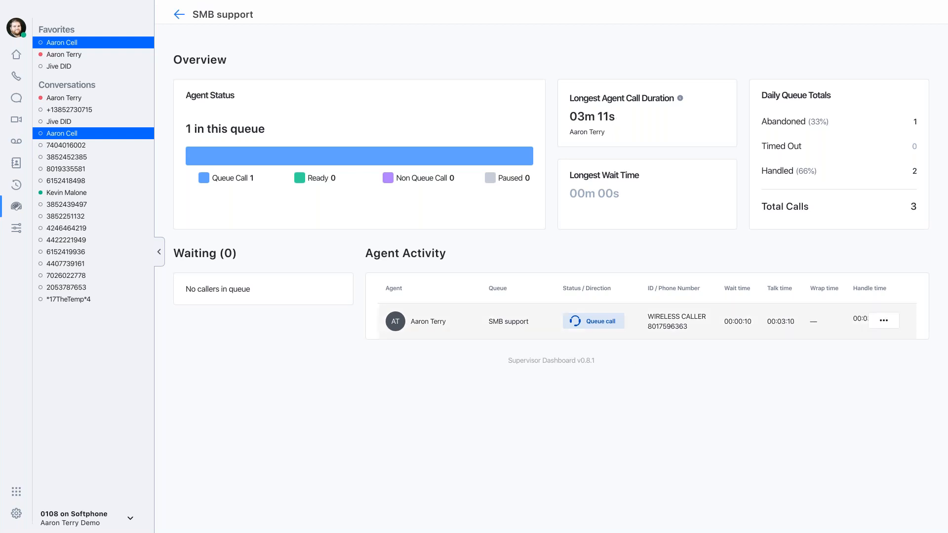
left_click(882, 320)
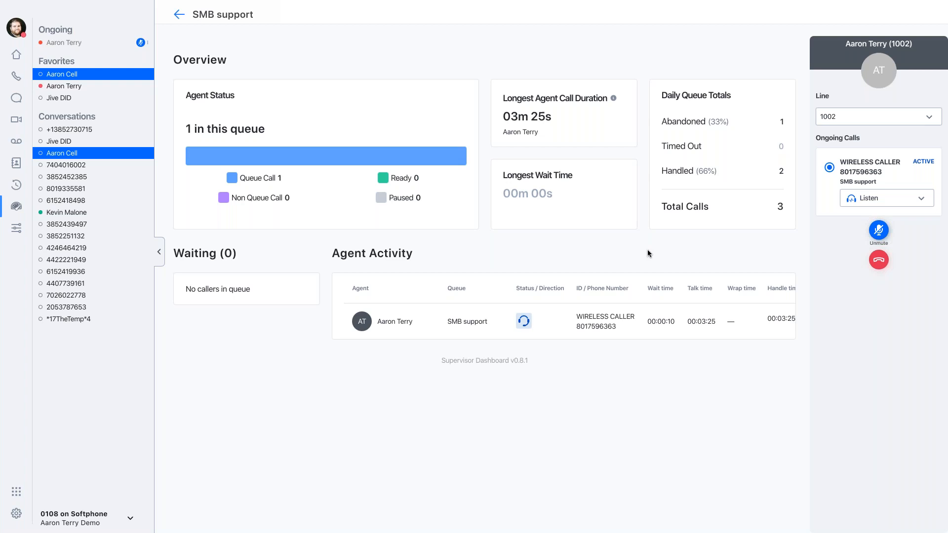
mouse_move(875, 198)
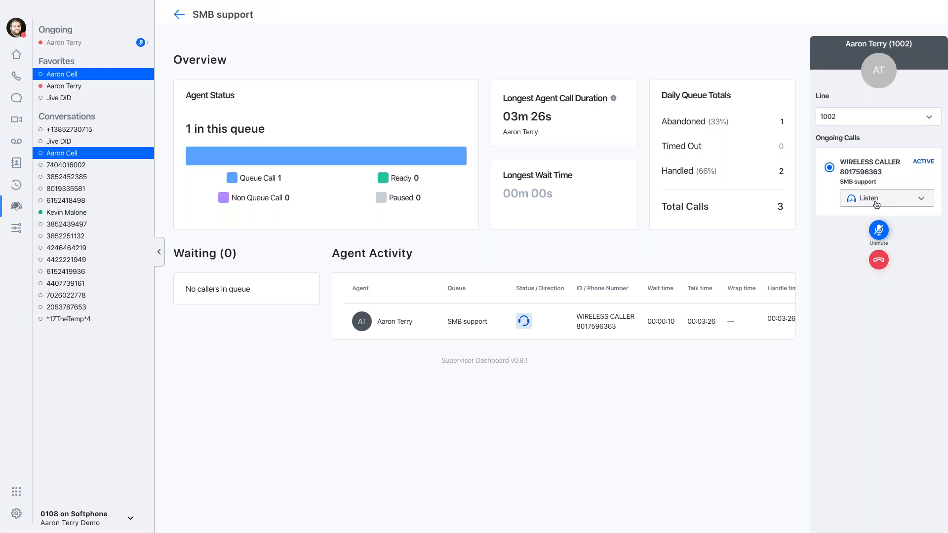
left_click(920, 198)
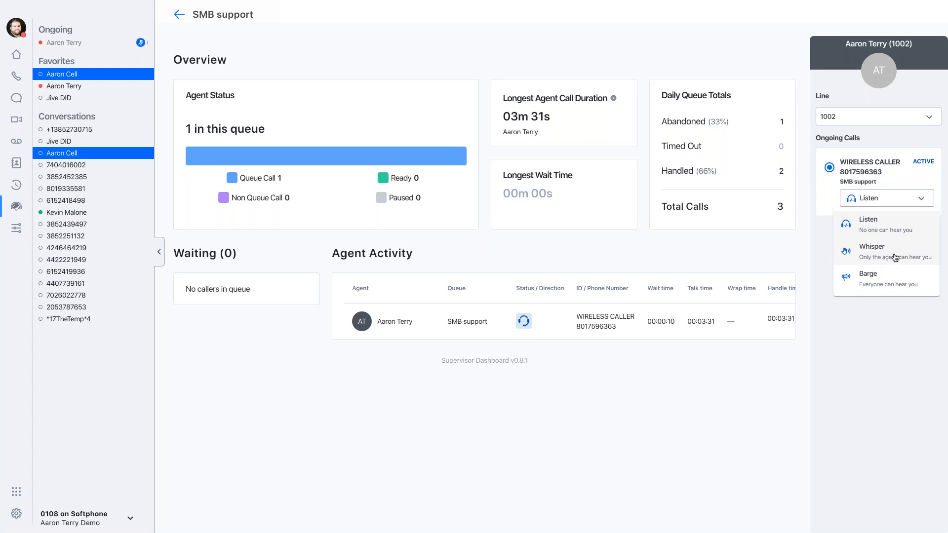
mouse_move(887, 253)
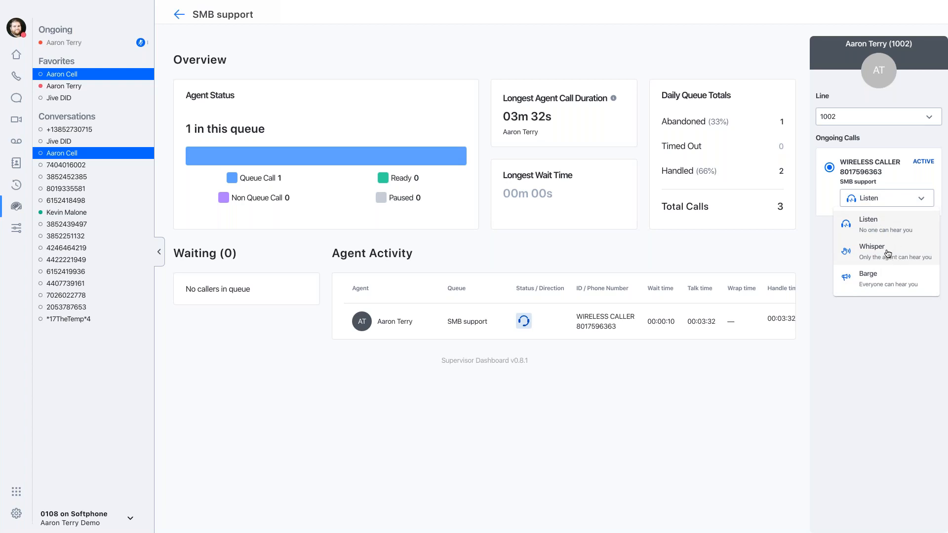
left_click(870, 250)
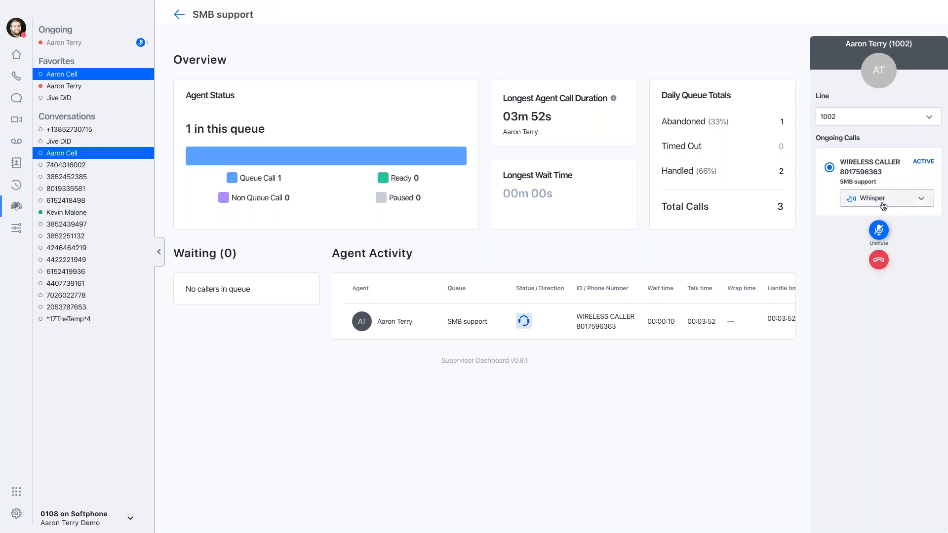
Switch monitoring to Barge, then hang up to leave the monitored call.
left_click(885, 197)
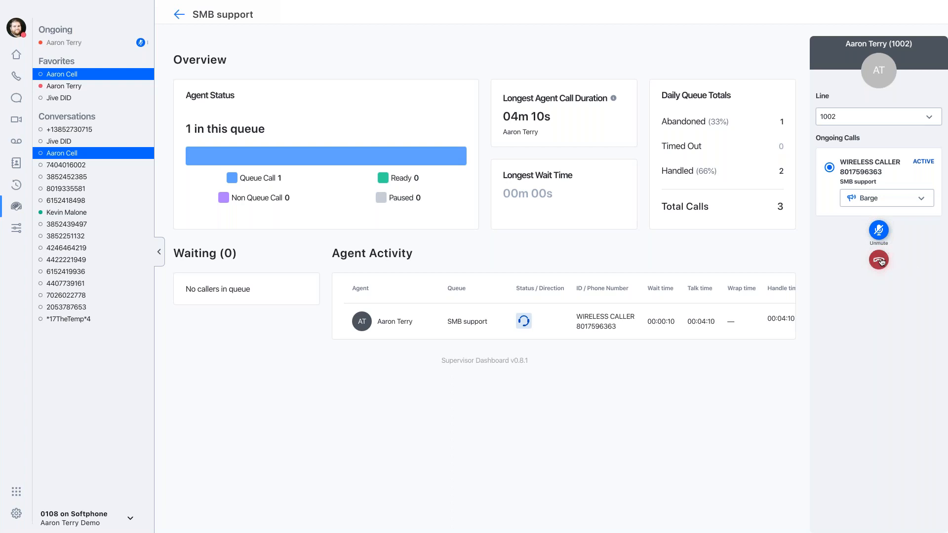
left_click(878, 261)
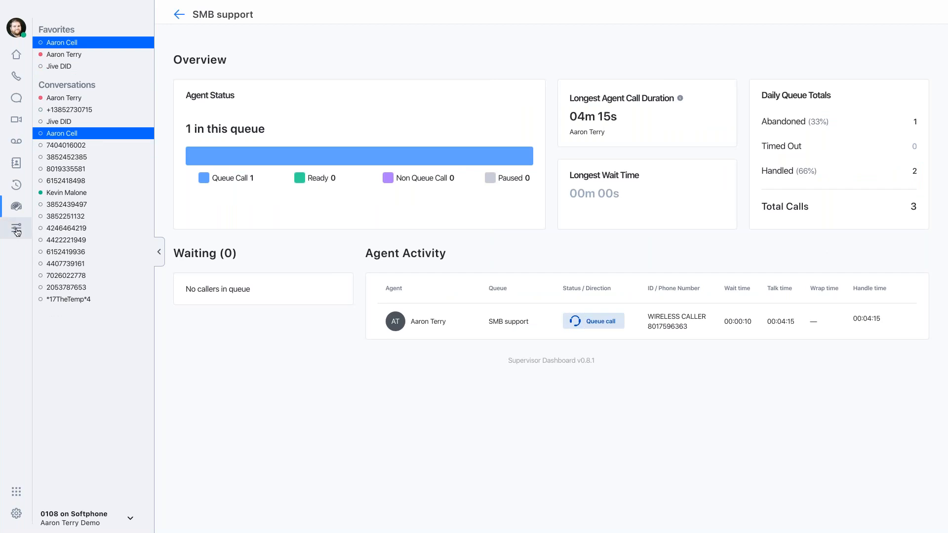
mouse_move(16, 228)
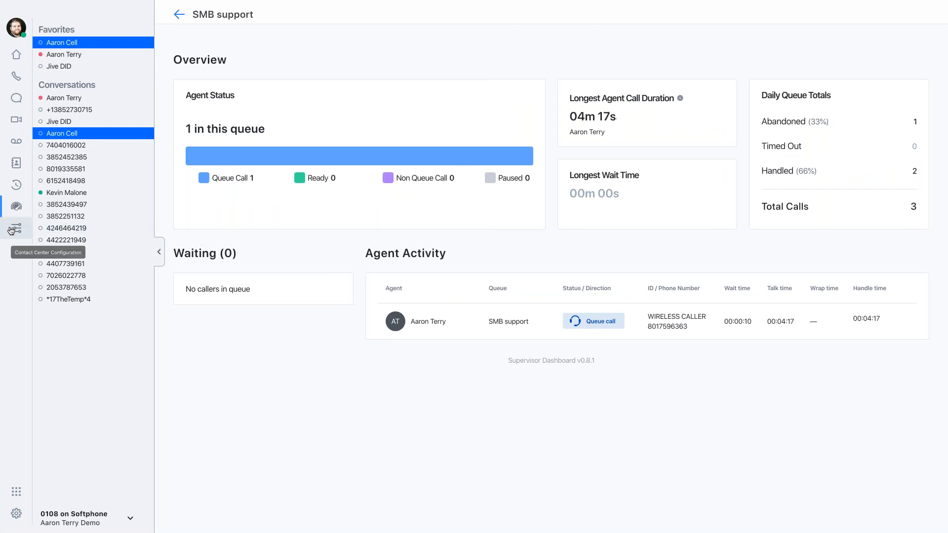
Show Contact Center Configuration with Michael Scott listed as CC admin.
left_click(16, 228)
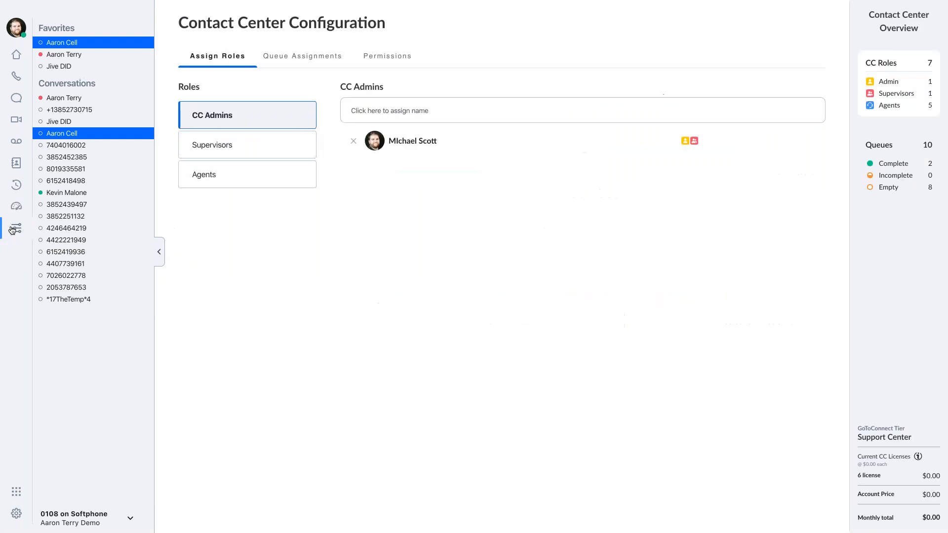
mouse_move(340, 173)
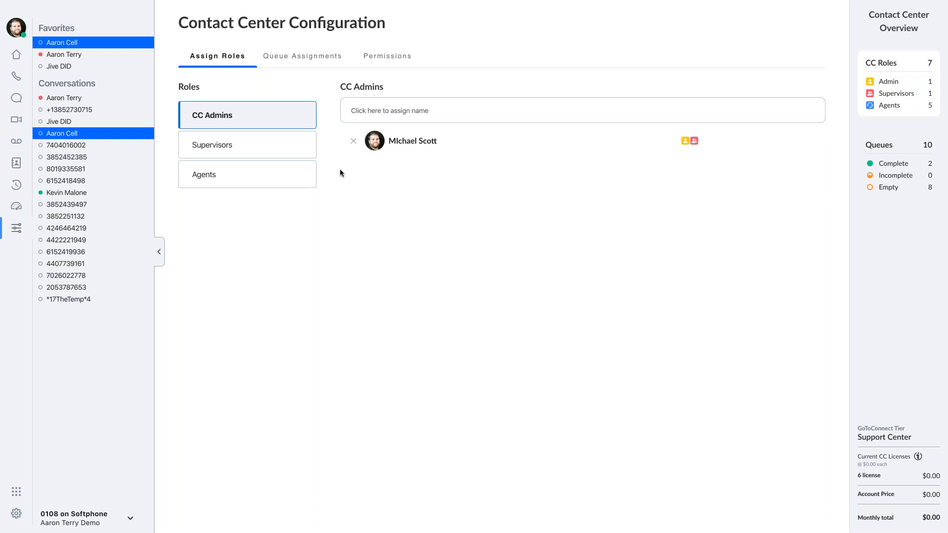
mouse_move(341, 174)
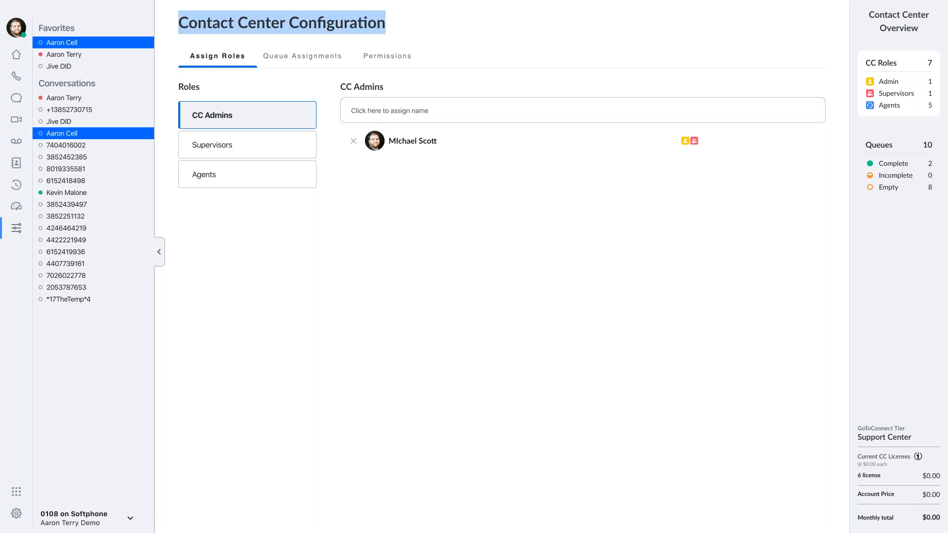
mouse_move(302, 55)
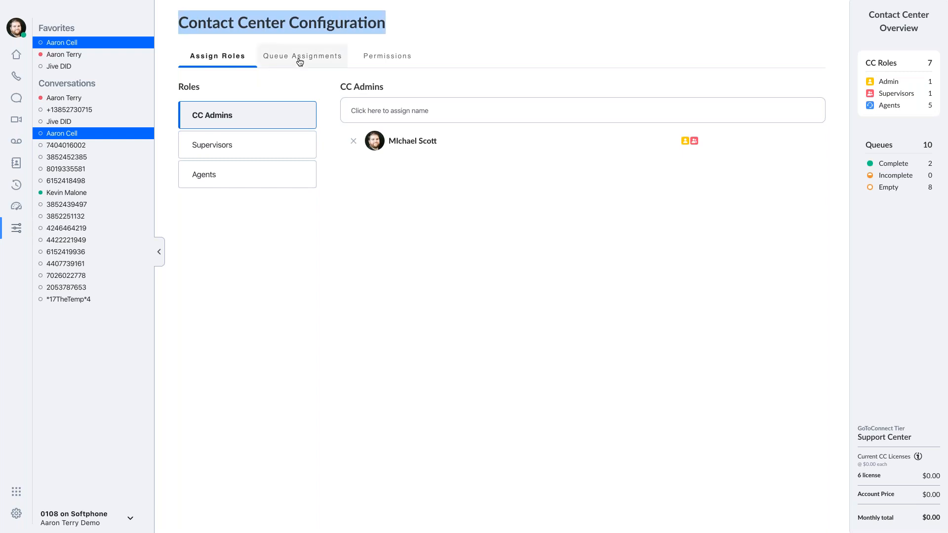
In Queue Assignments, add Kelly Kapore as a supervisor of the Reception queue.
left_click(302, 55)
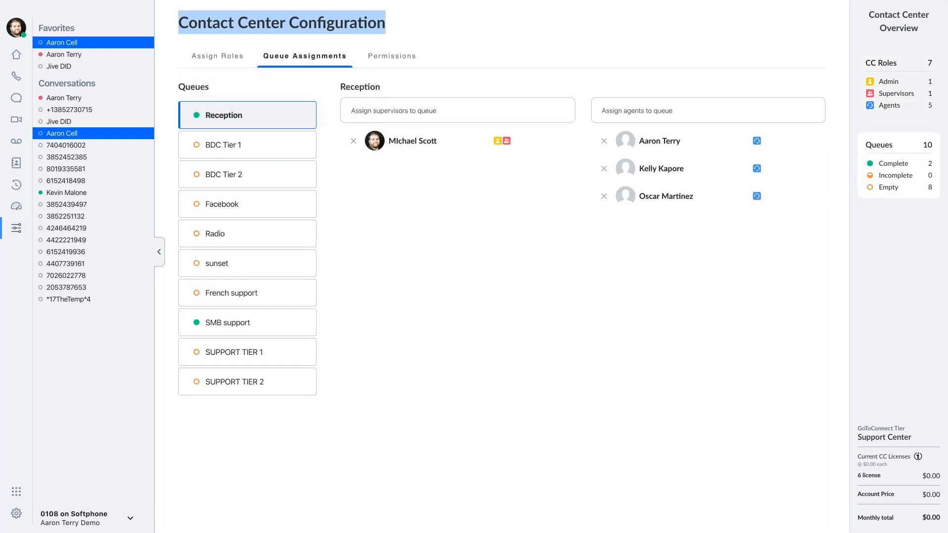
mouse_move(264, 124)
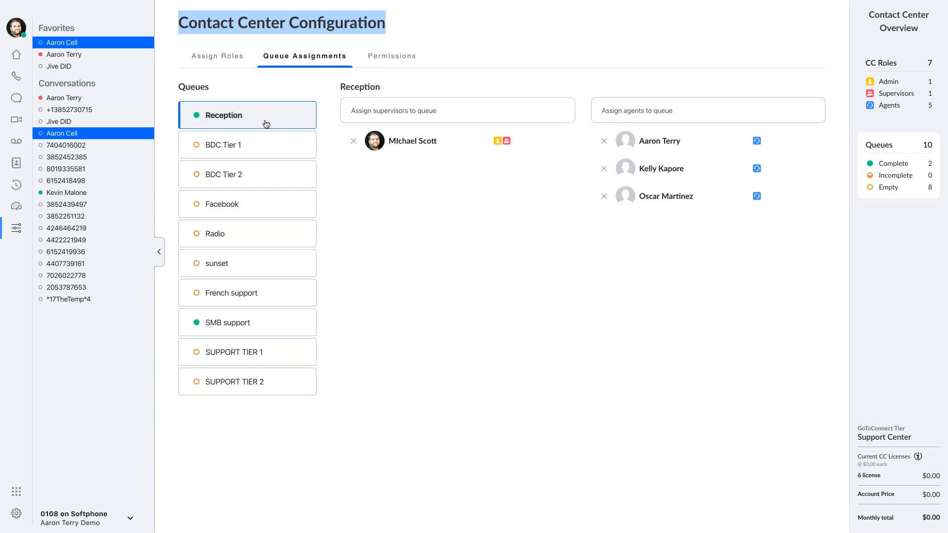
left_click(456, 109)
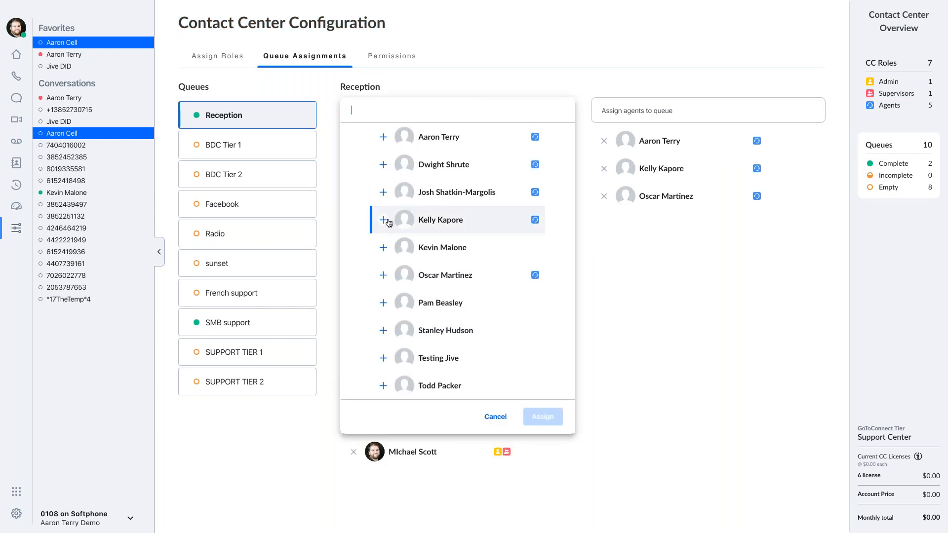
left_click(542, 416)
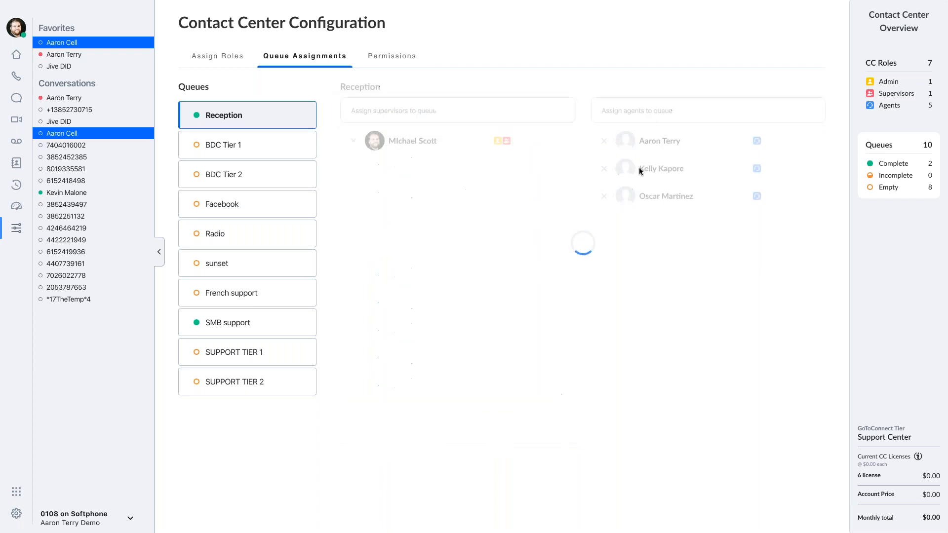
Assign Todd Packer and Stanley Hudson as new agents on the Reception queue.
left_click(707, 109)
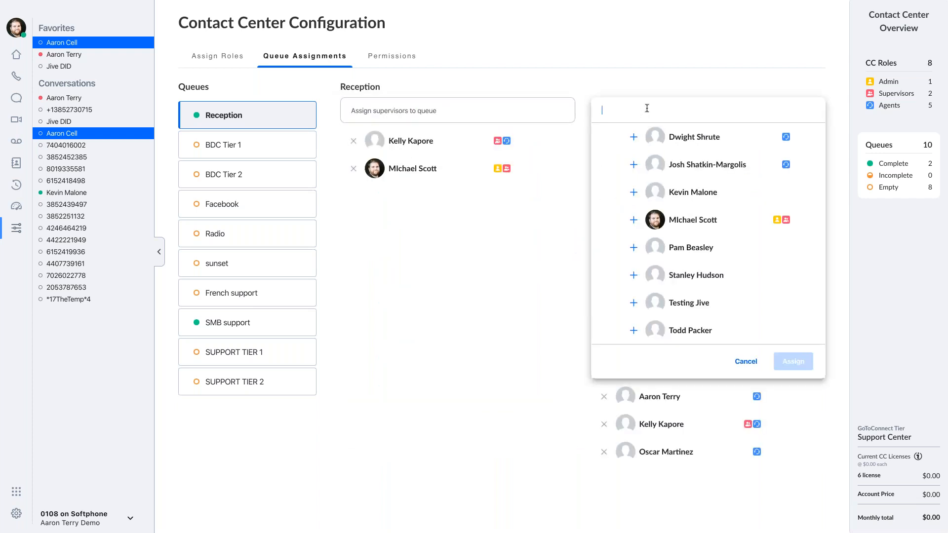
left_click(632, 276)
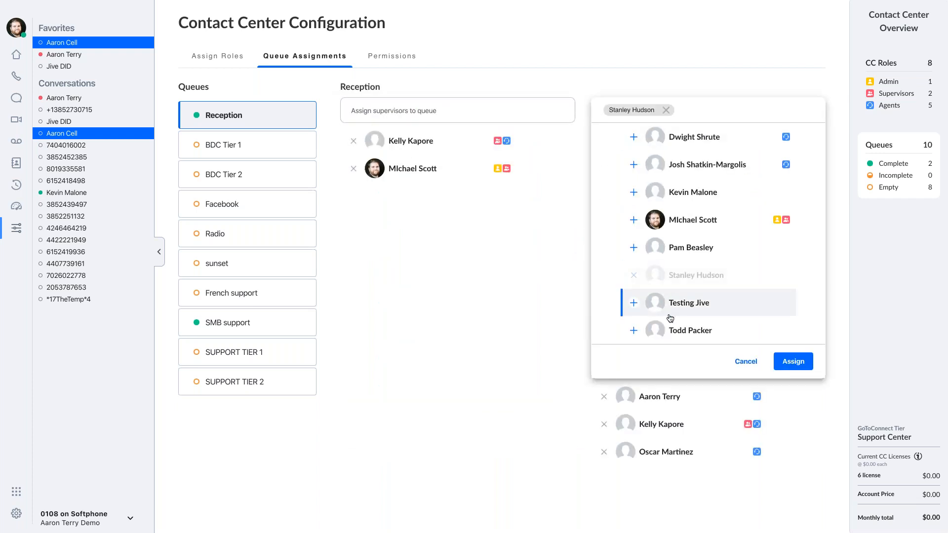
left_click(633, 330)
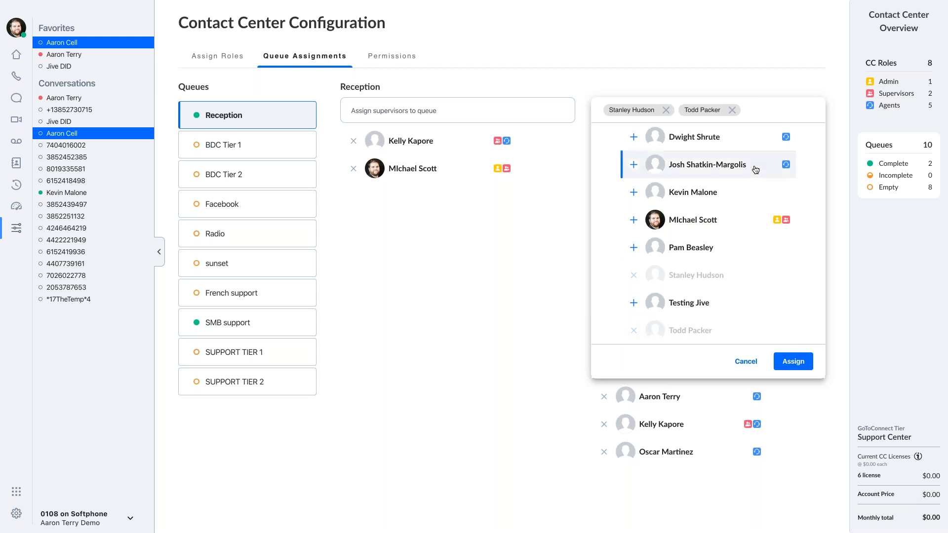
left_click(792, 361)
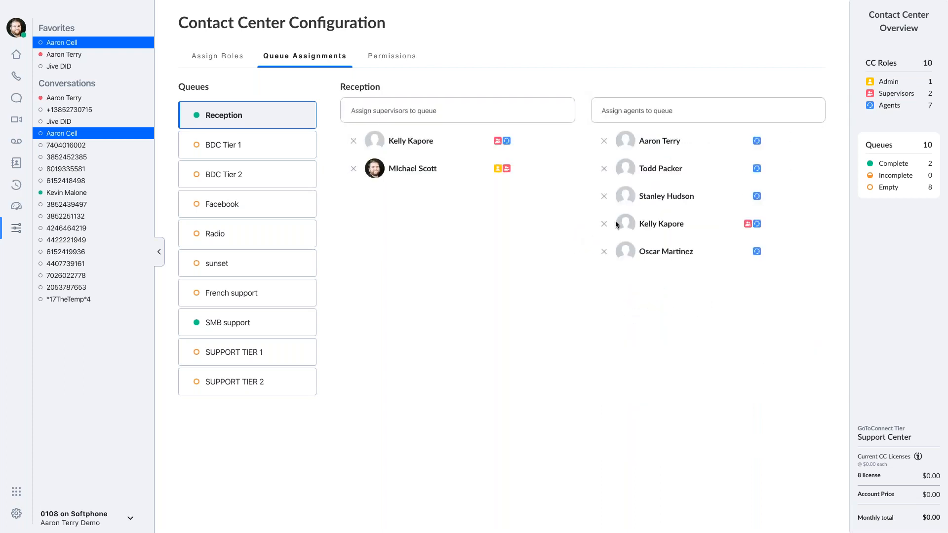
mouse_move(556, 167)
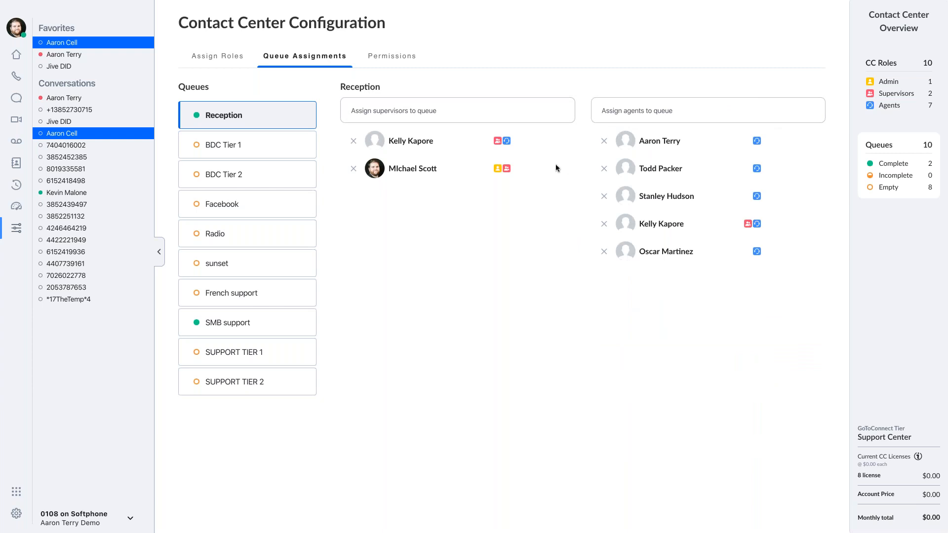
mouse_move(632, 131)
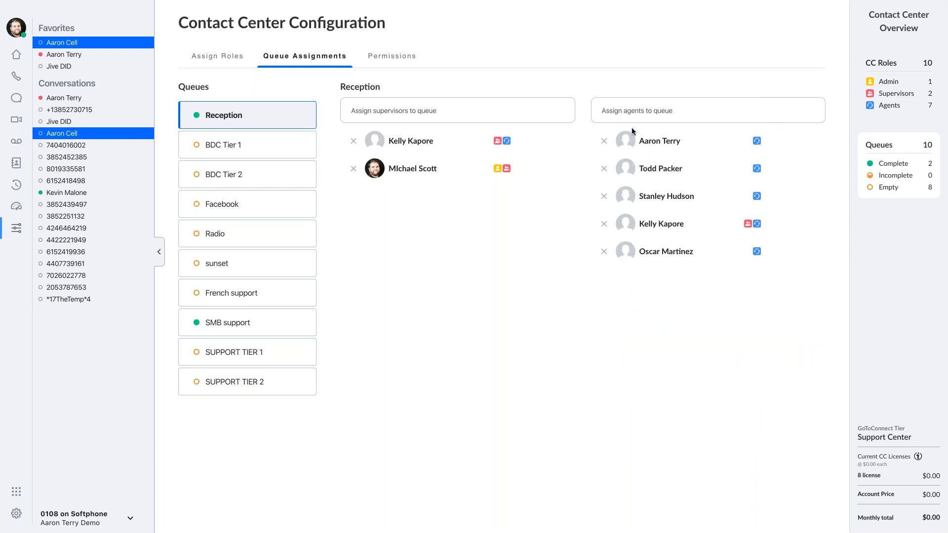
mouse_move(672, 222)
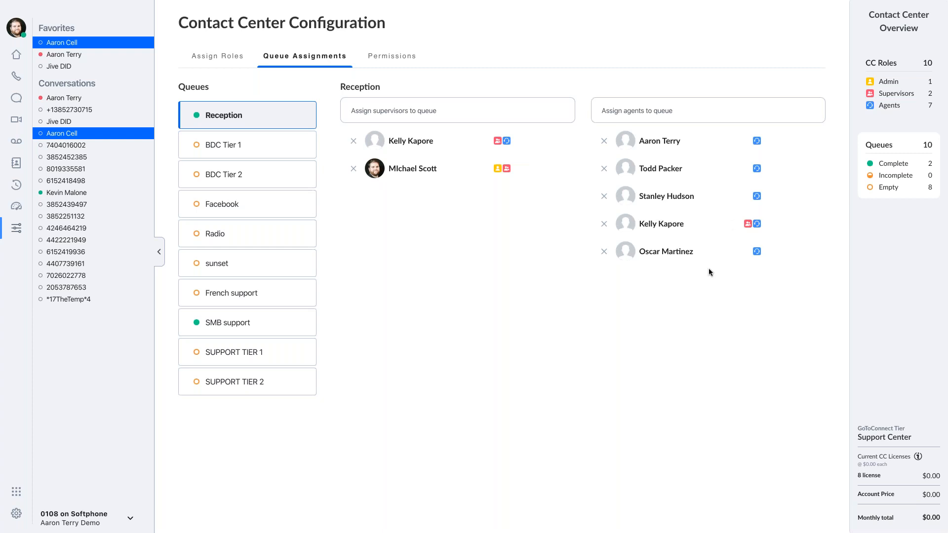
mouse_move(658, 127)
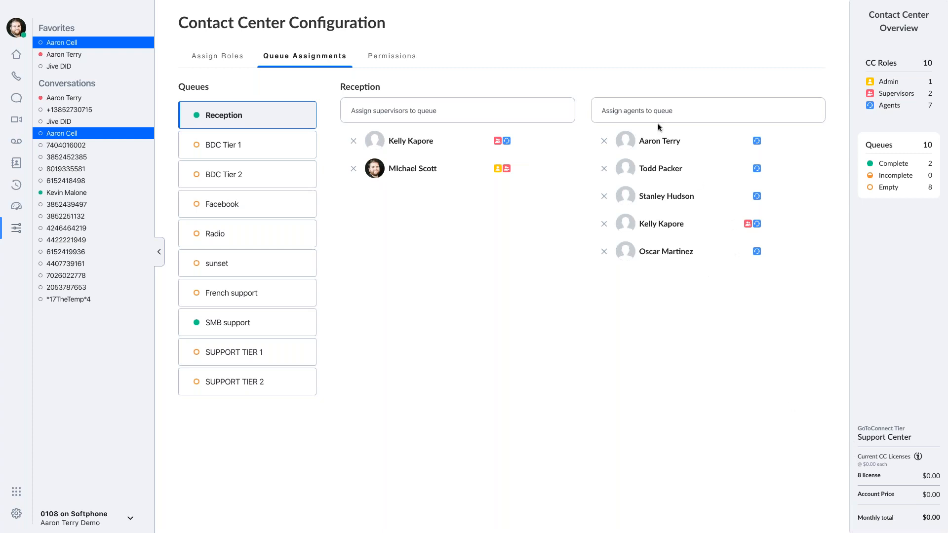
mouse_move(879, 472)
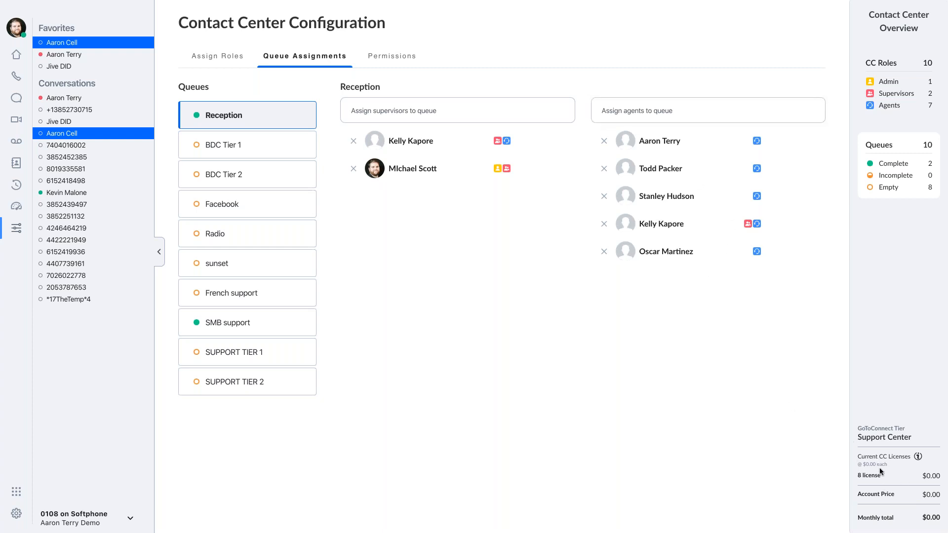
double_click(869, 474)
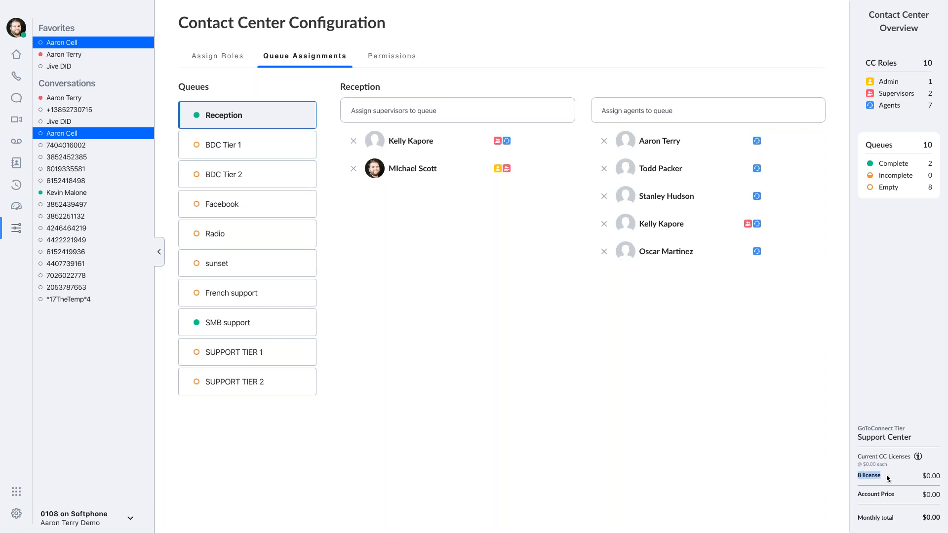
mouse_move(472, 296)
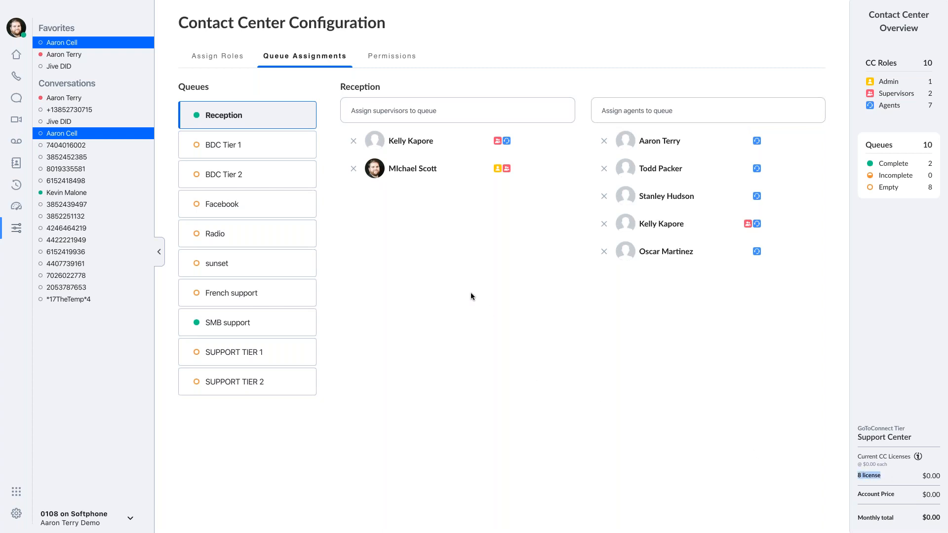
mouse_move(483, 284)
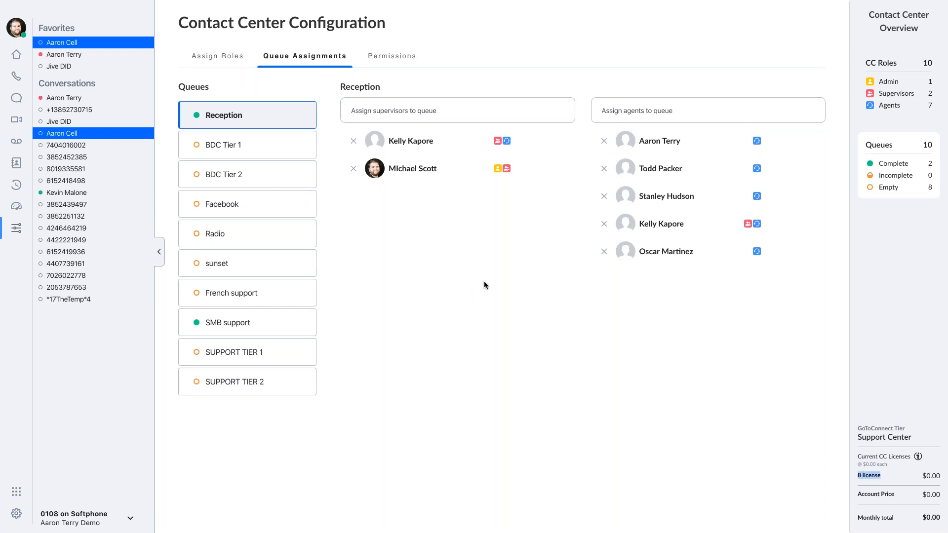
mouse_move(483, 284)
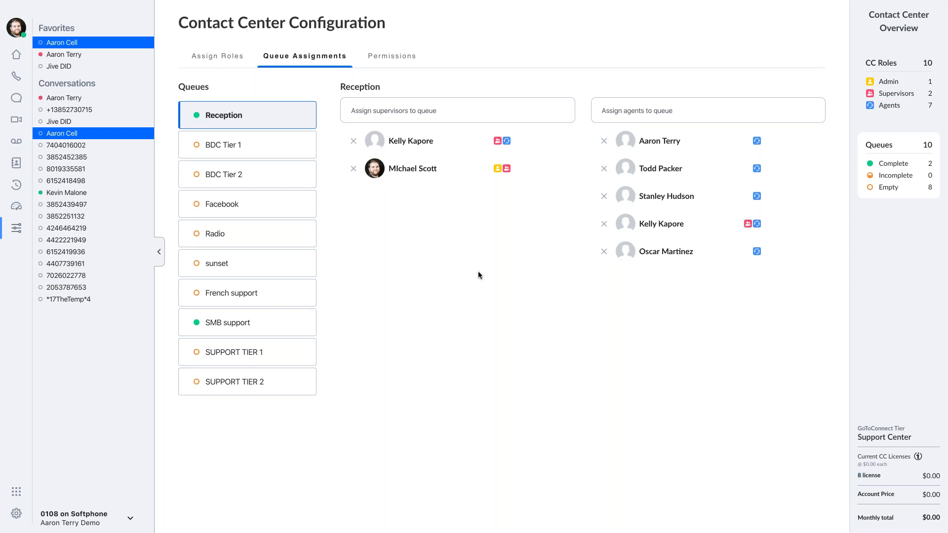